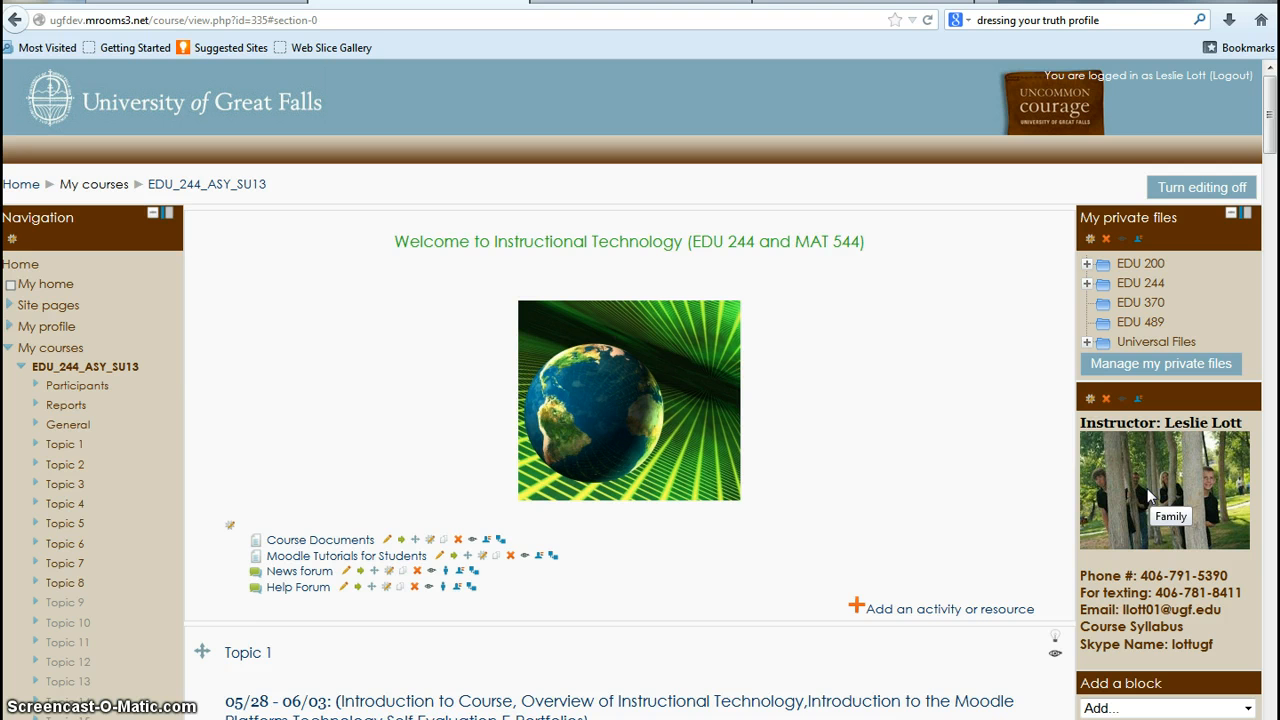
mouse_move(1140, 495)
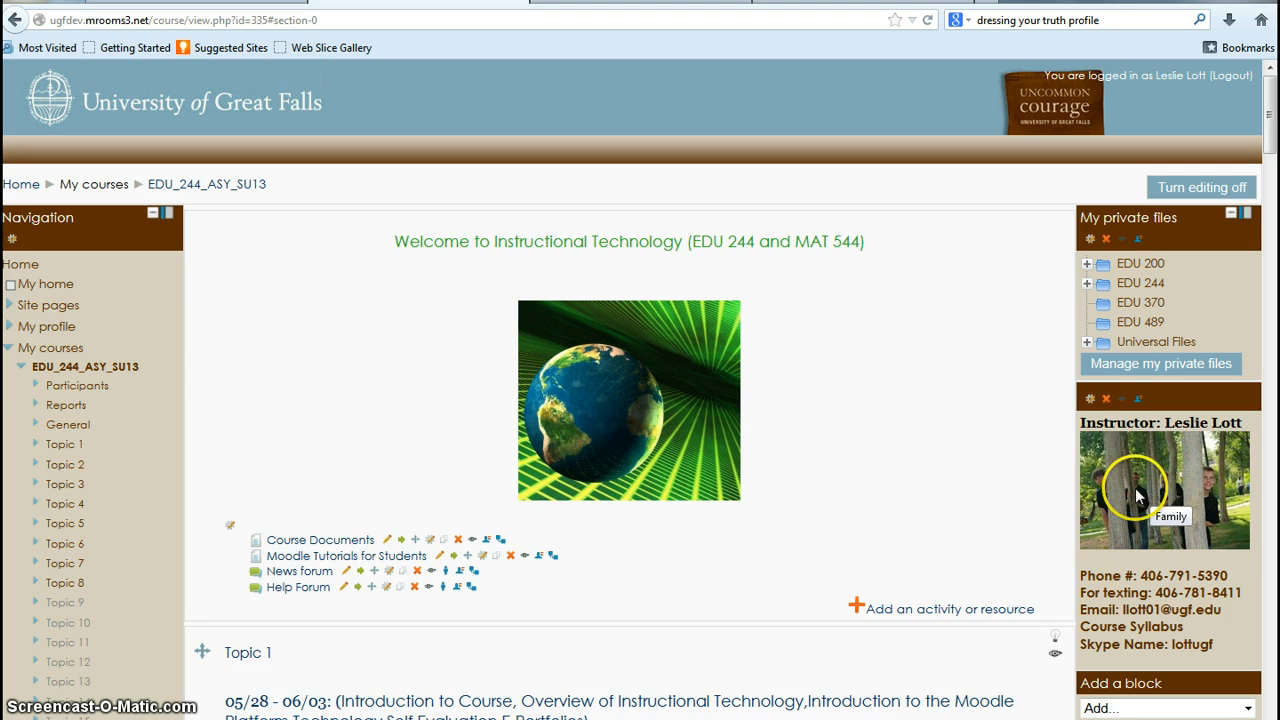
mouse_move(128, 231)
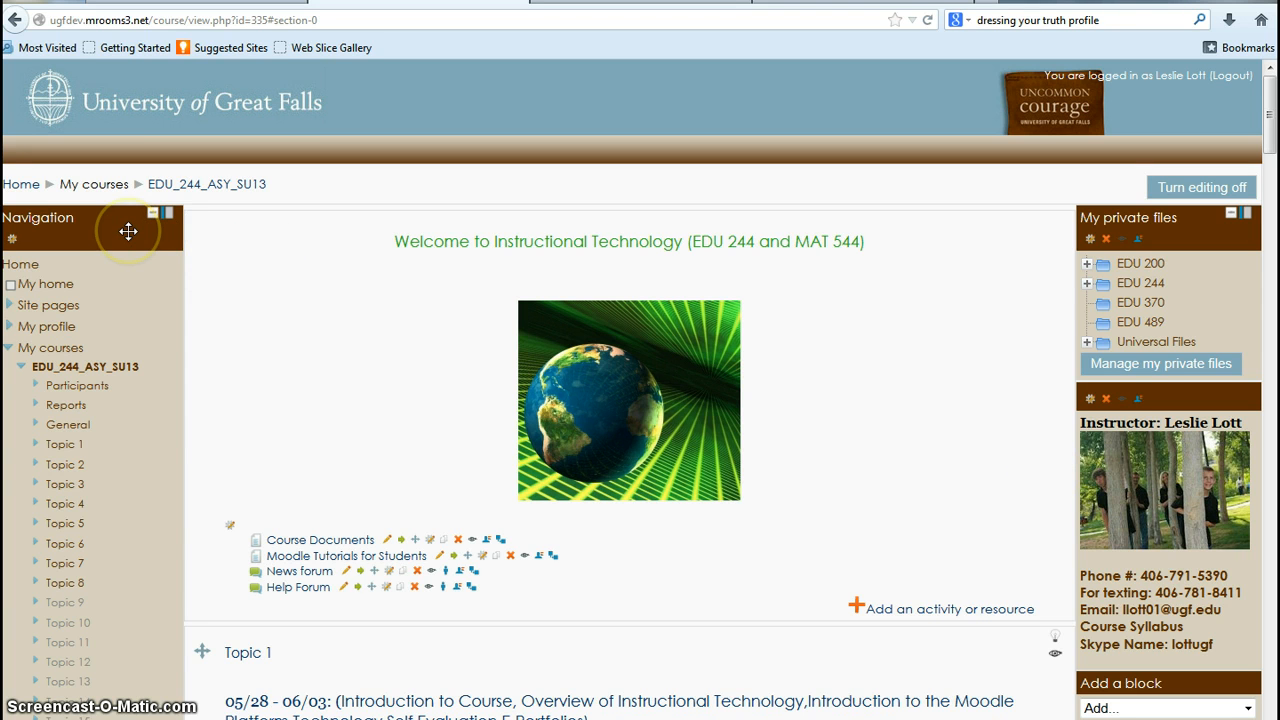
mouse_move(46, 284)
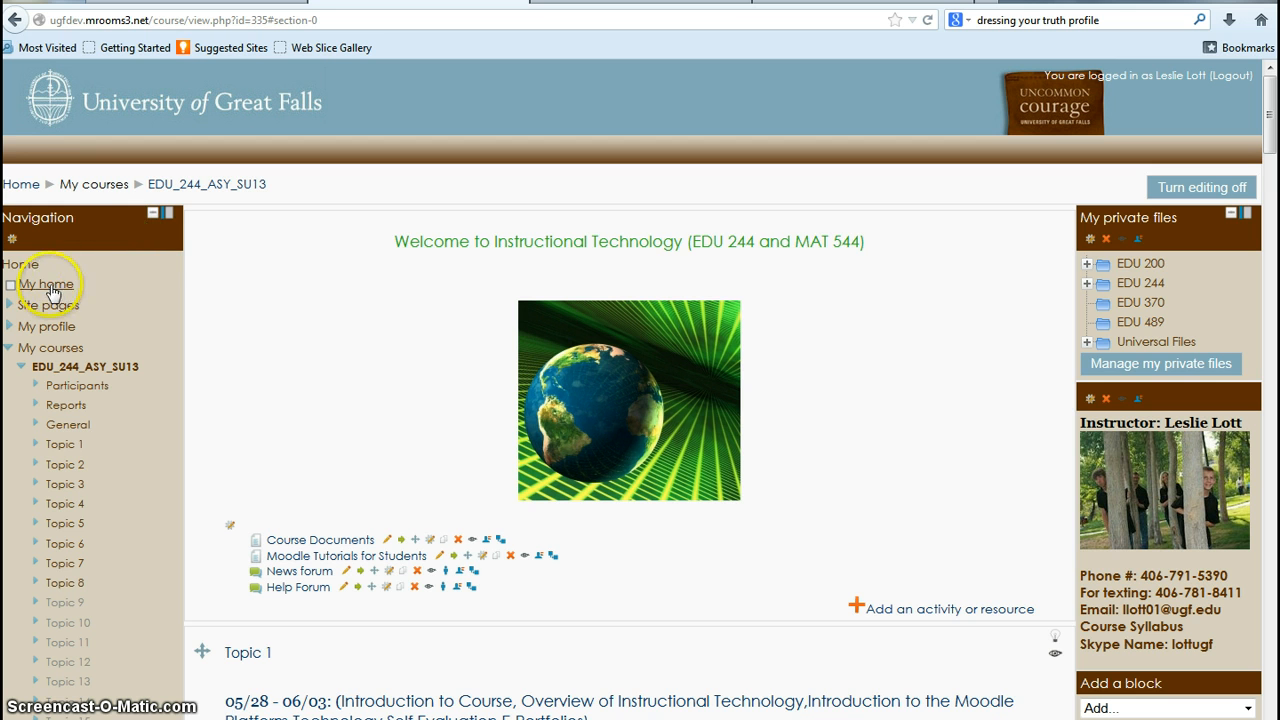
mouse_move(12, 307)
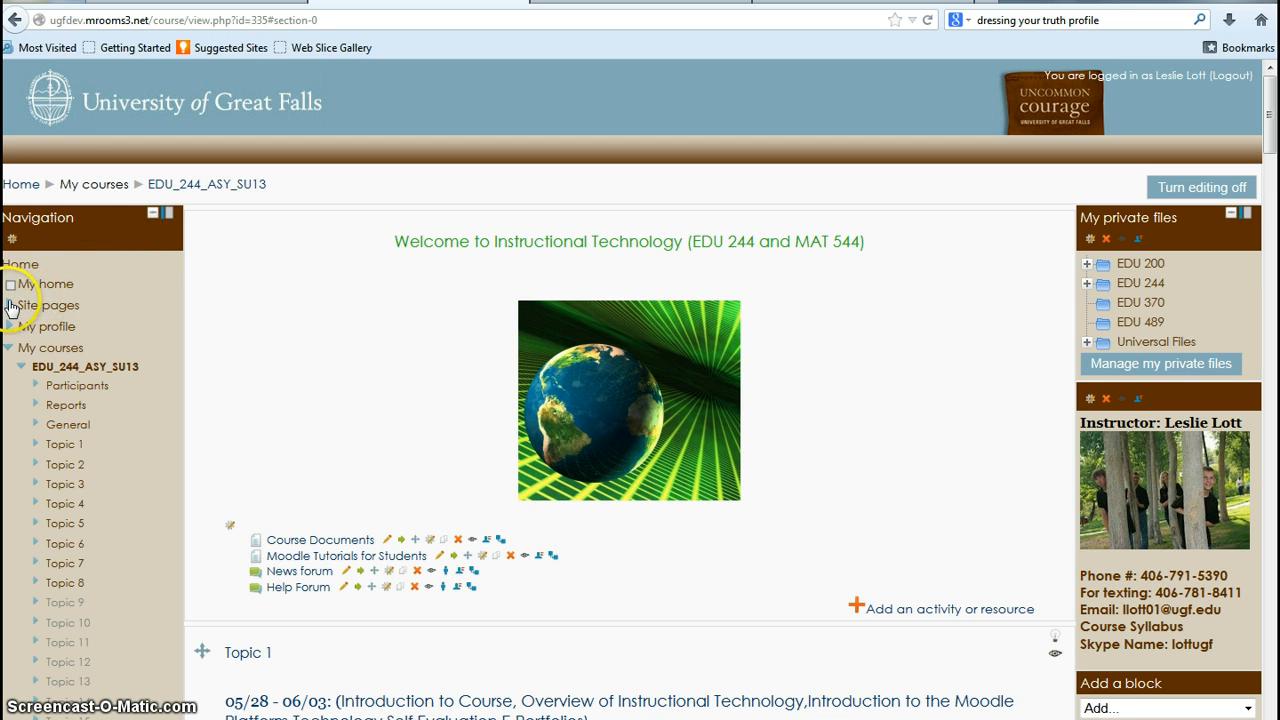
Toggle Site pages open and closed, then expand My profile to show its links
left_click(15, 305)
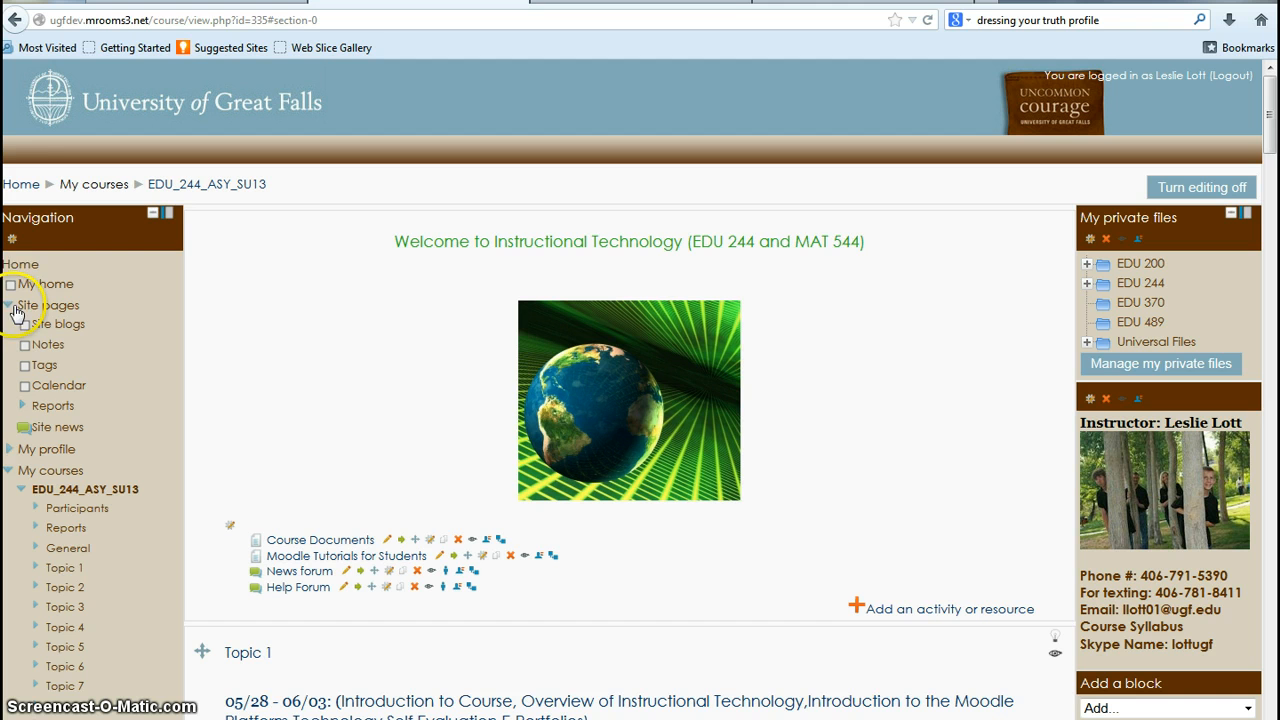
left_click(10, 305)
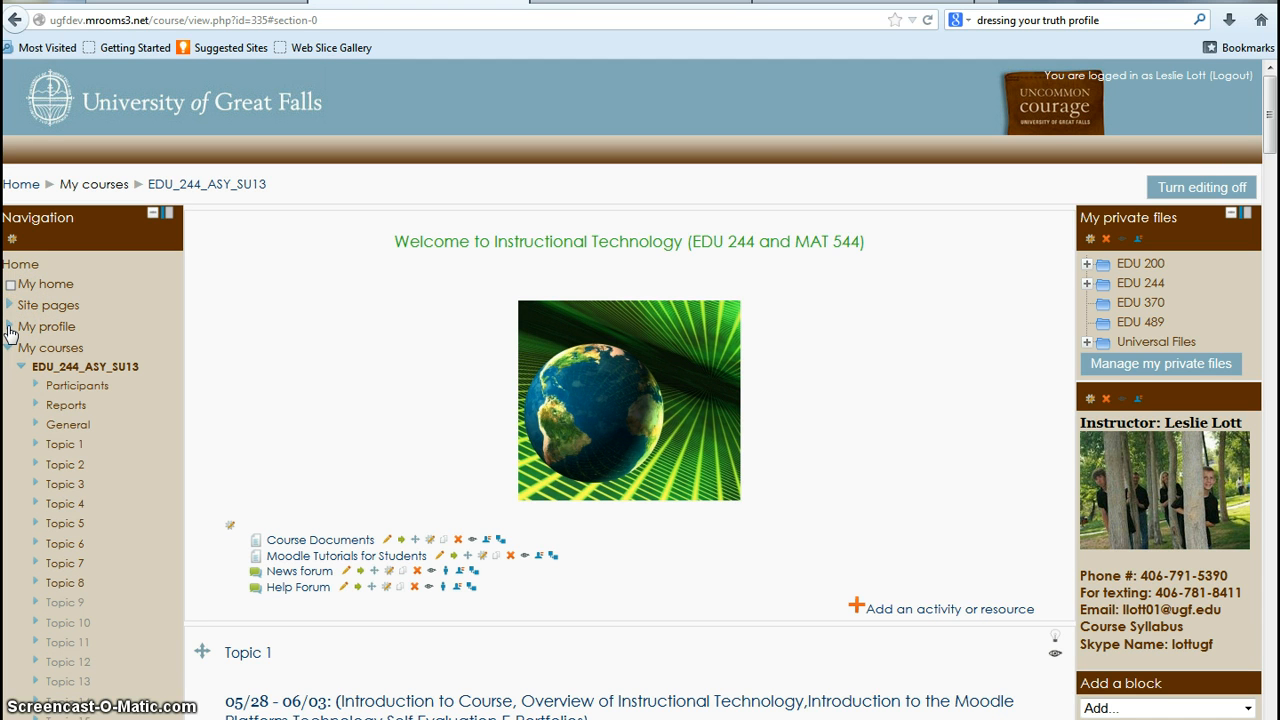
left_click(10, 326)
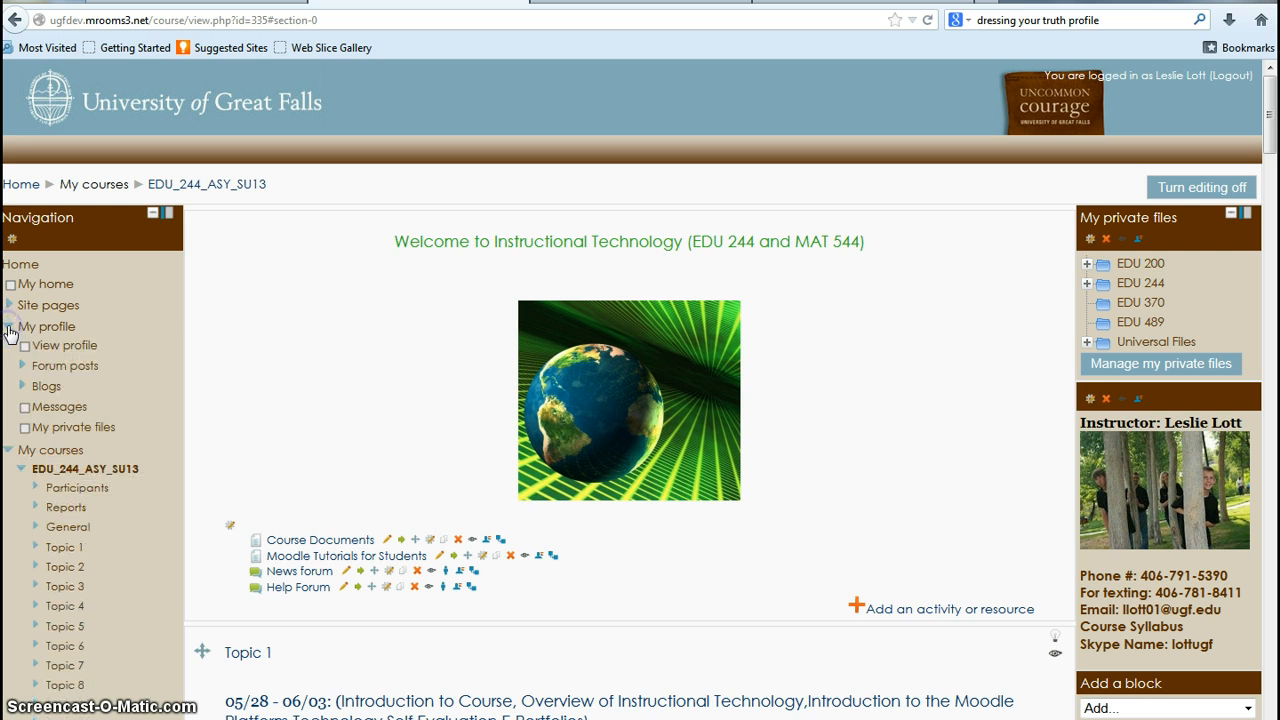
mouse_move(73, 427)
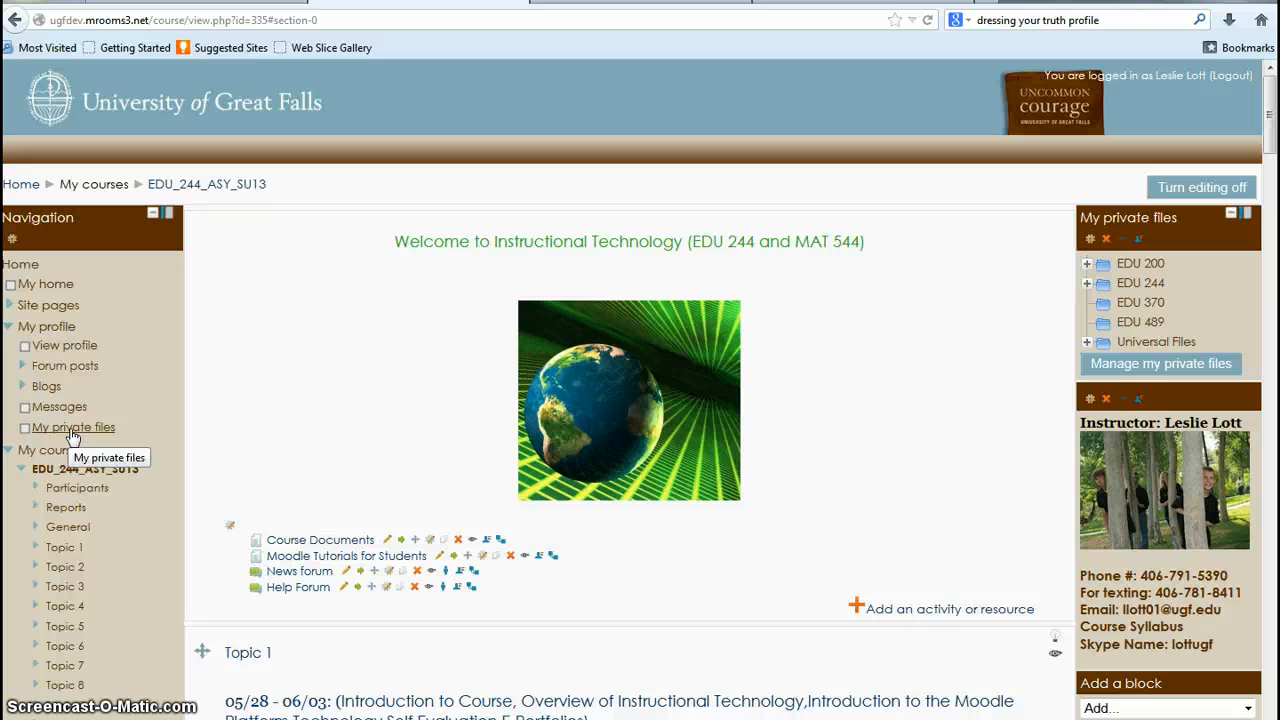
mouse_move(90, 435)
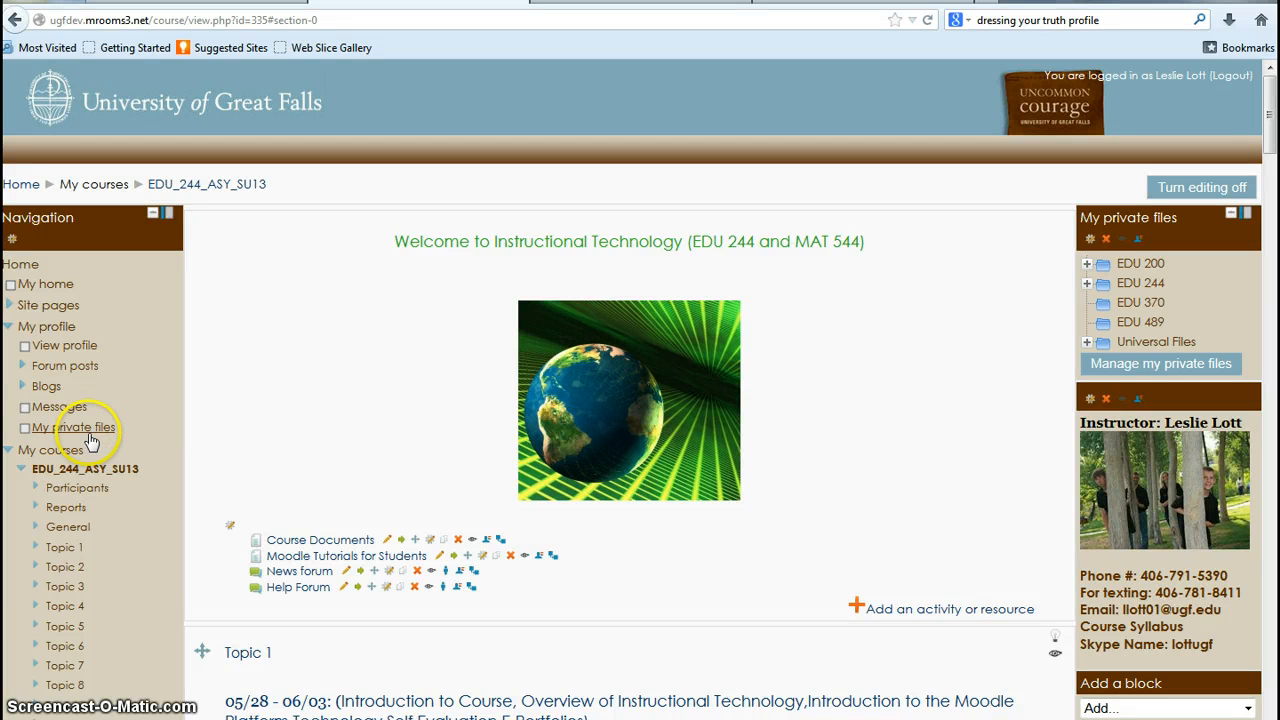
mouse_move(1130, 328)
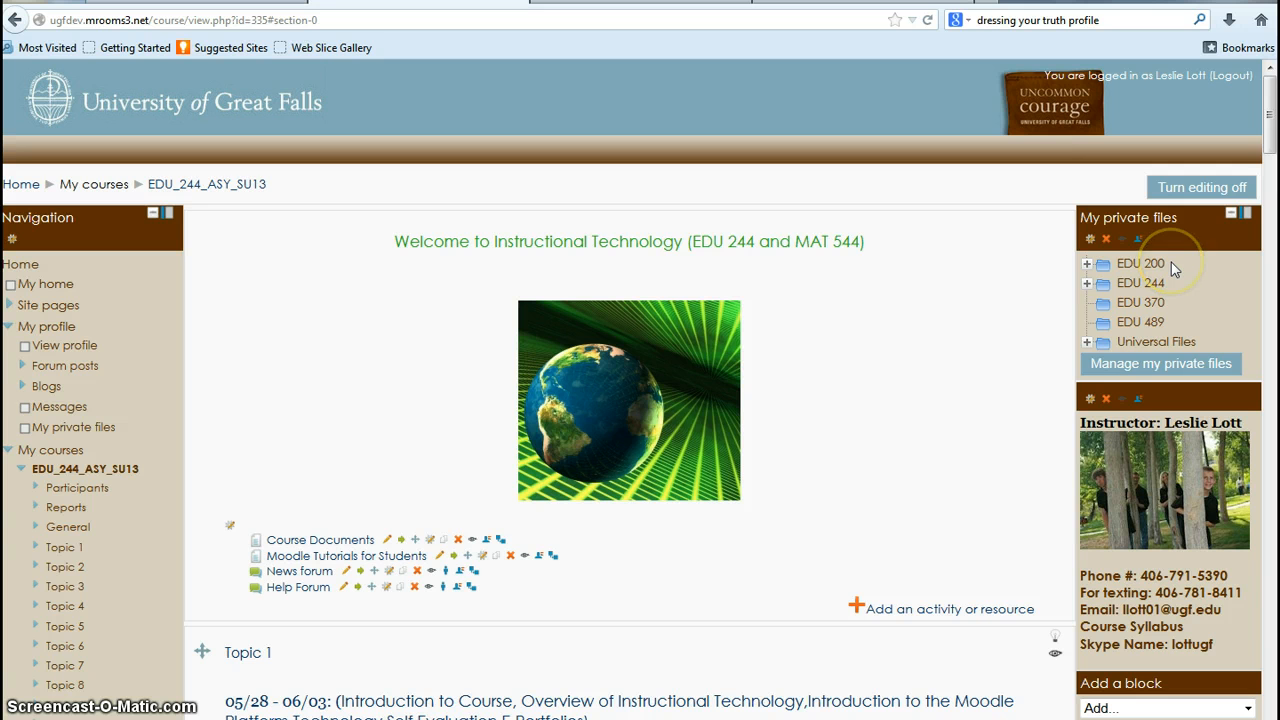
mouse_move(1175, 268)
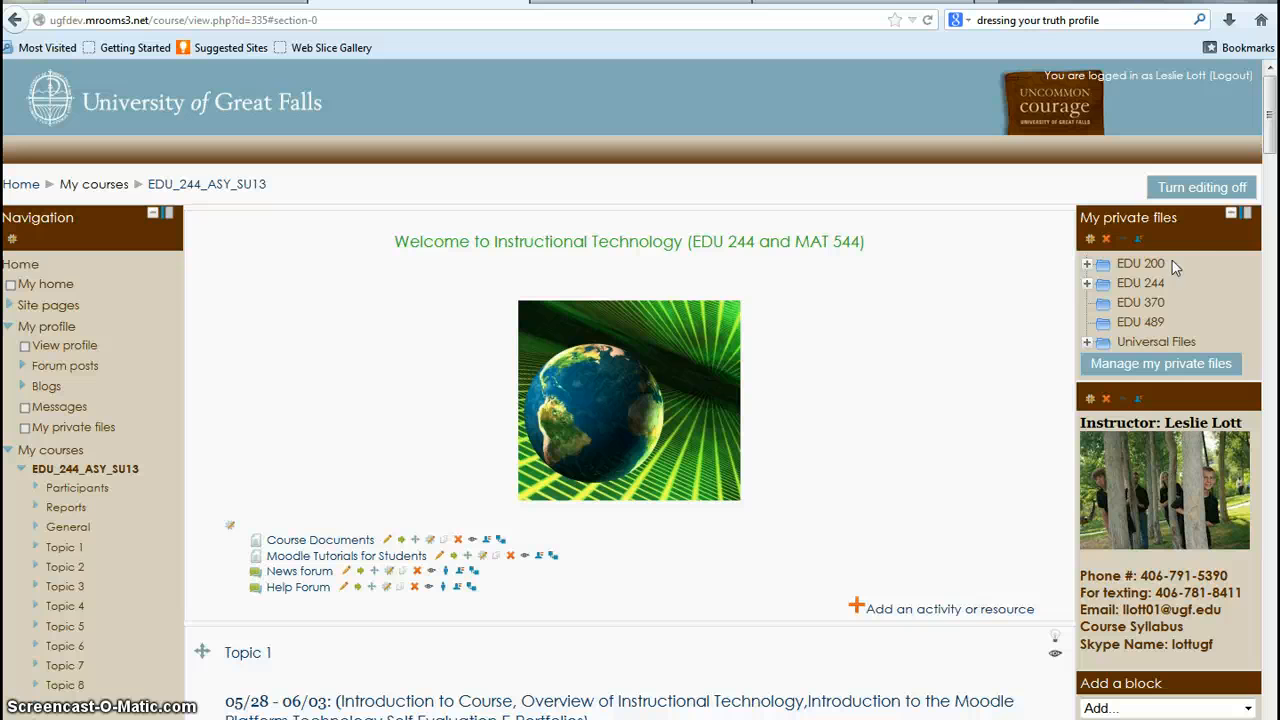
mouse_move(225, 300)
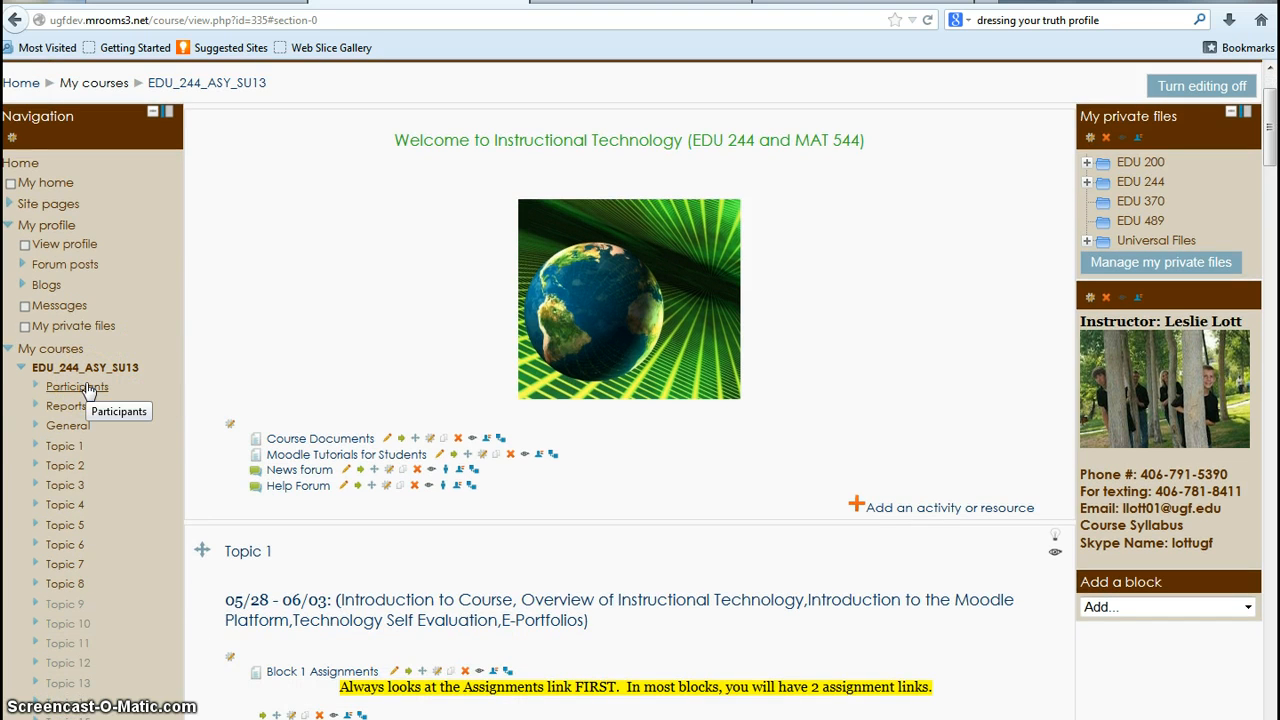
mouse_move(15, 350)
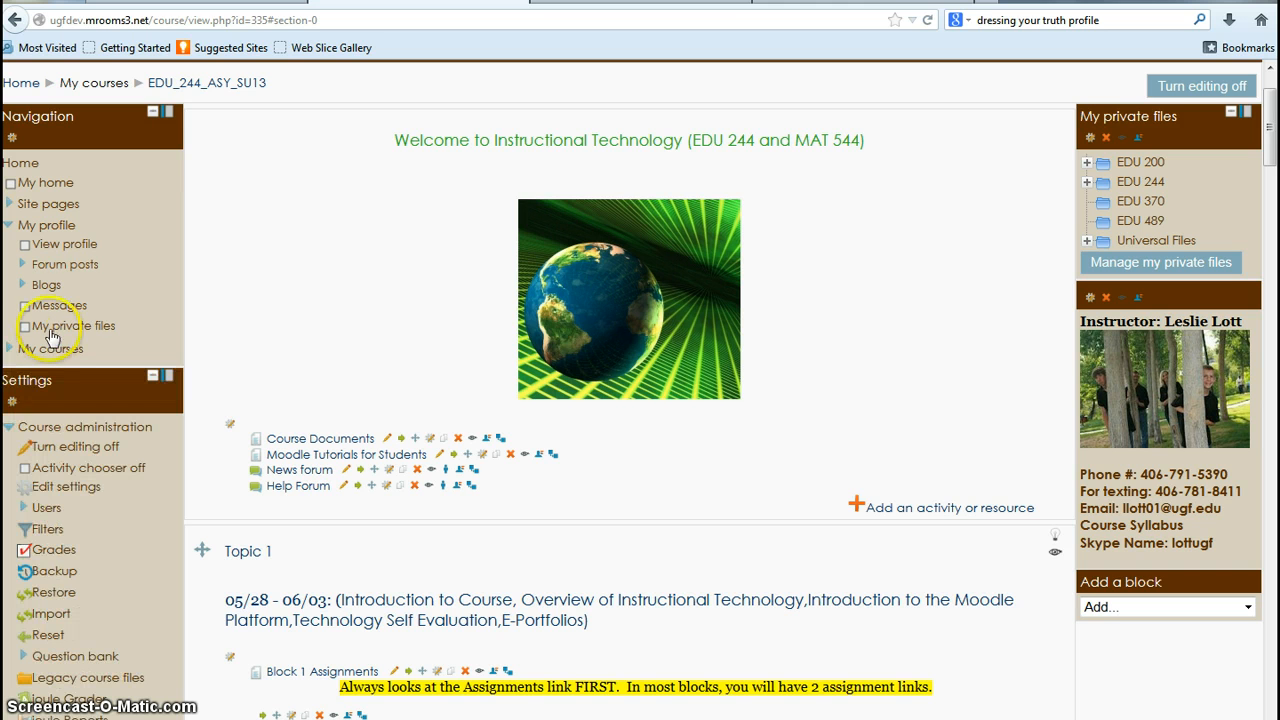
mouse_move(153, 112)
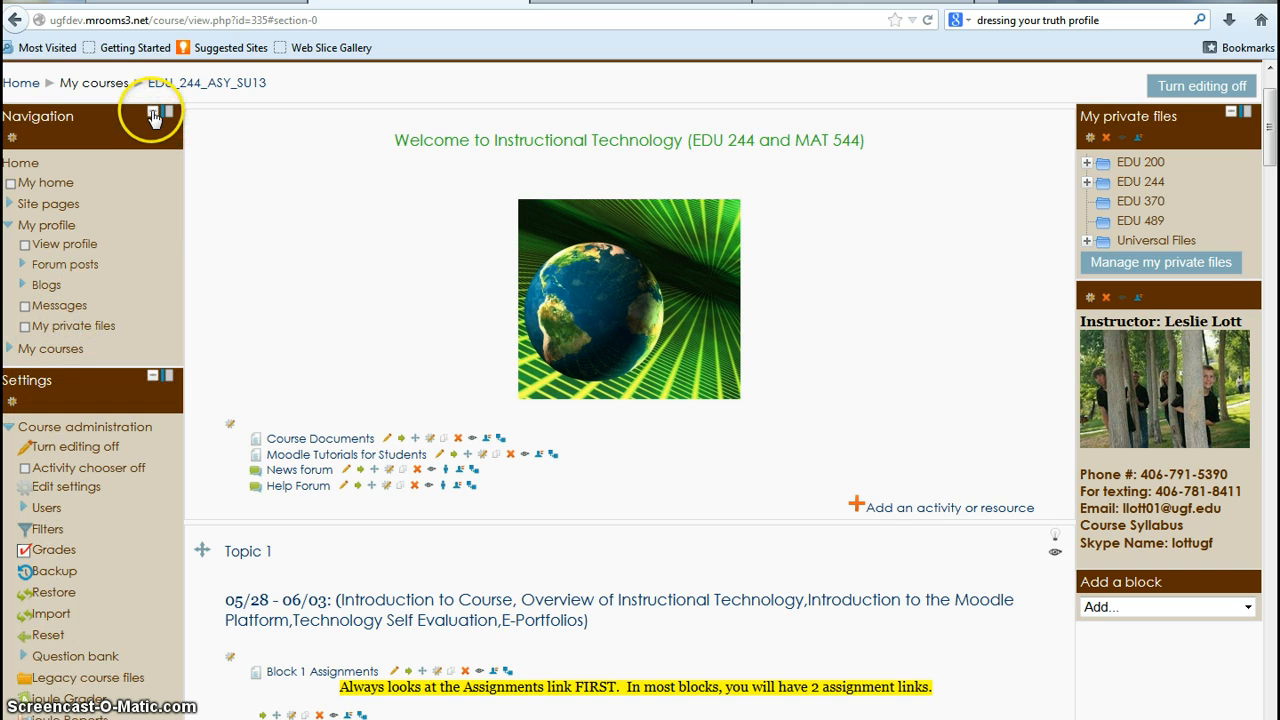
mouse_move(165, 115)
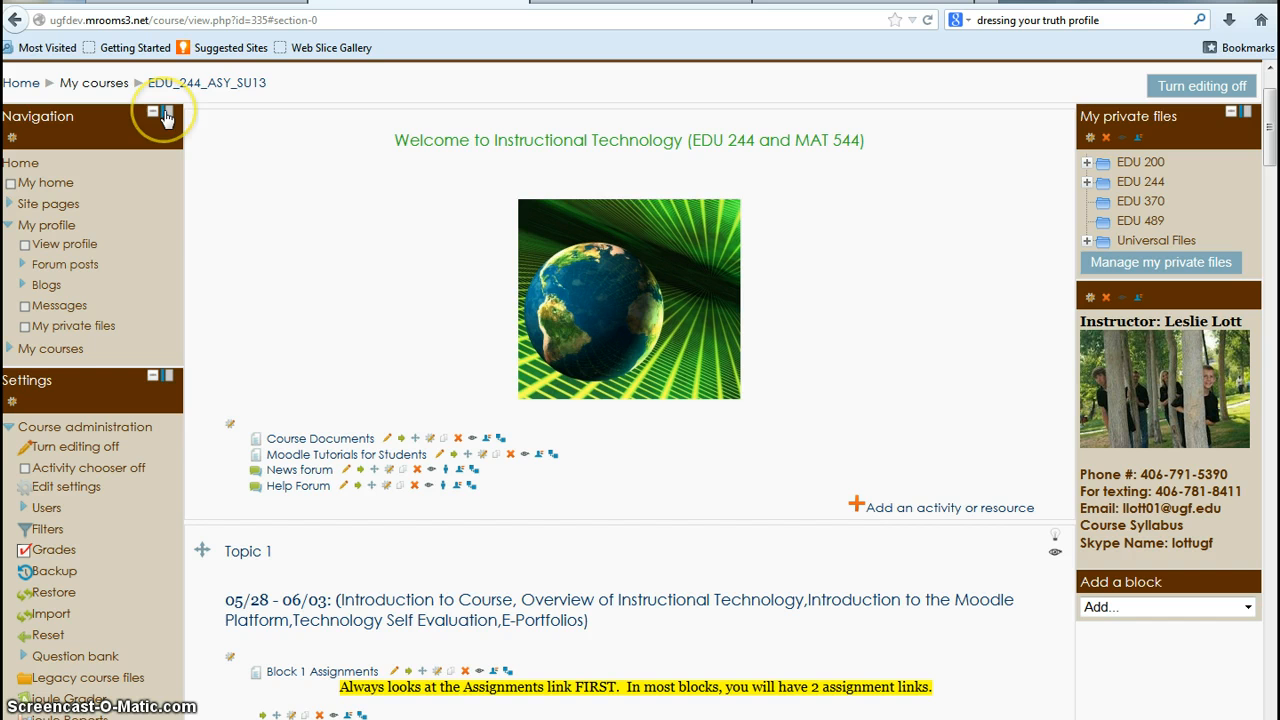
mouse_move(168, 112)
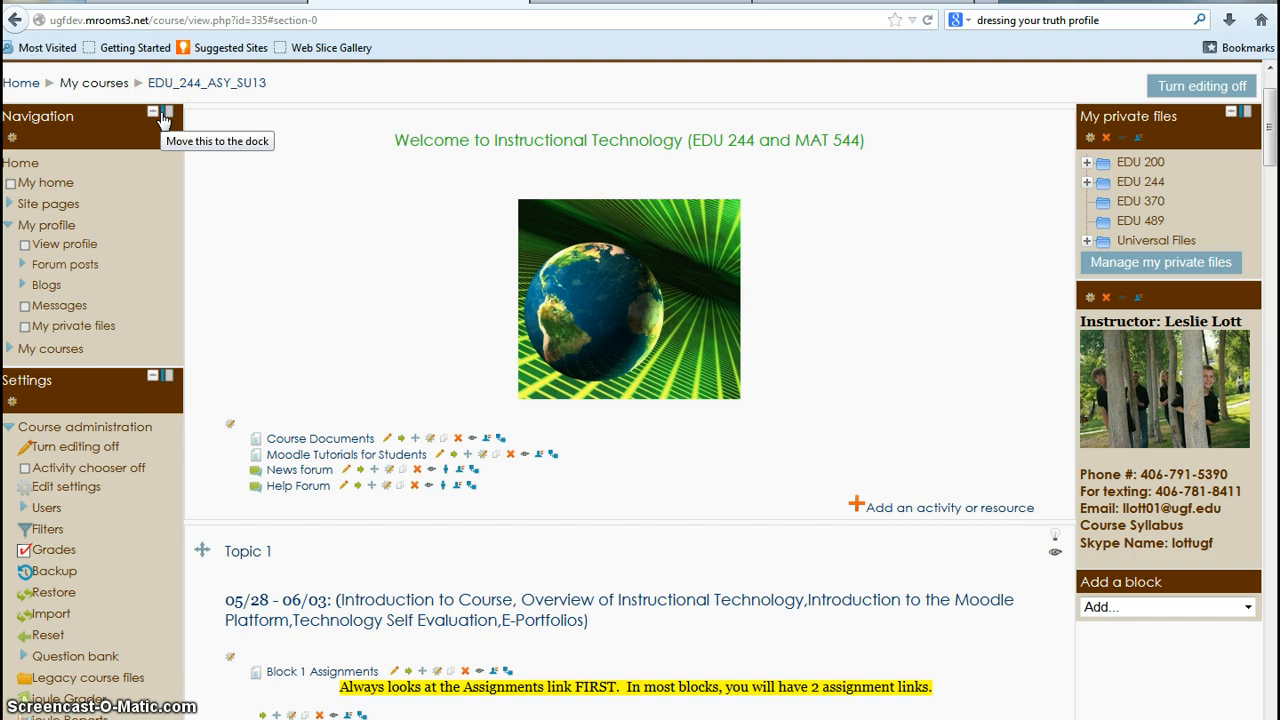
Dock the Navigation block, undock it, and scroll down the course page
left_click(167, 111)
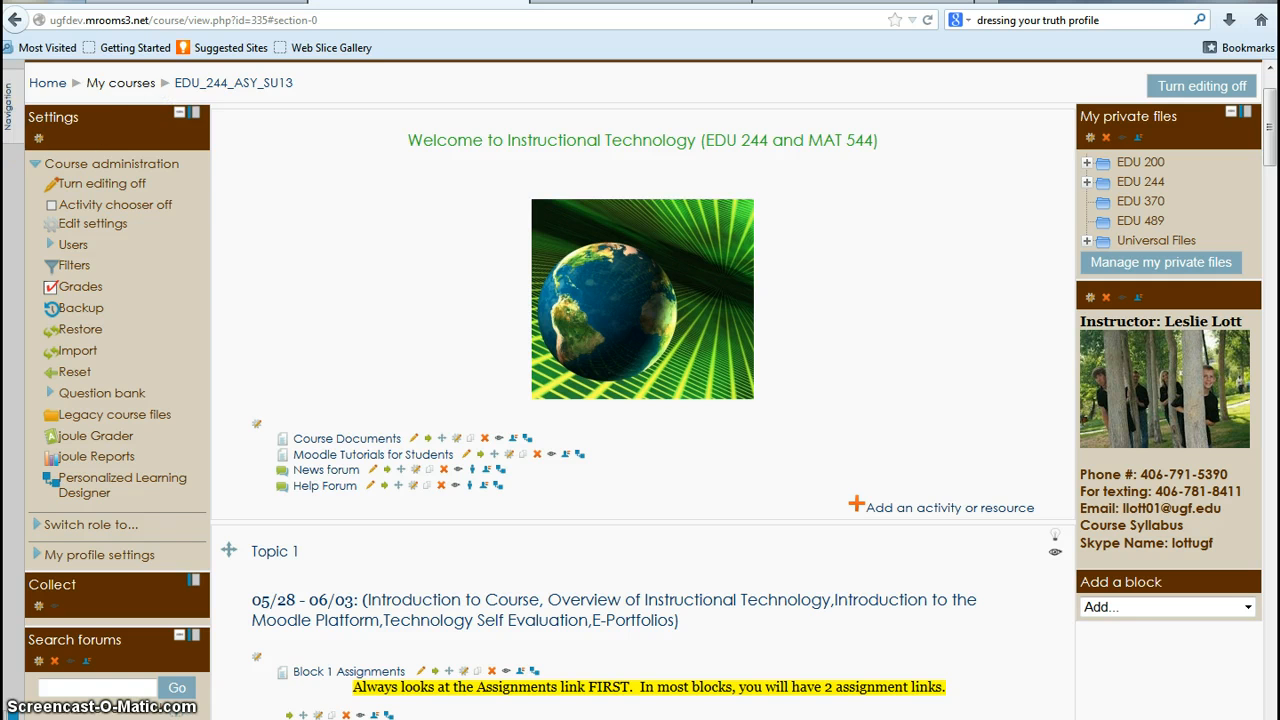
left_click(10, 130)
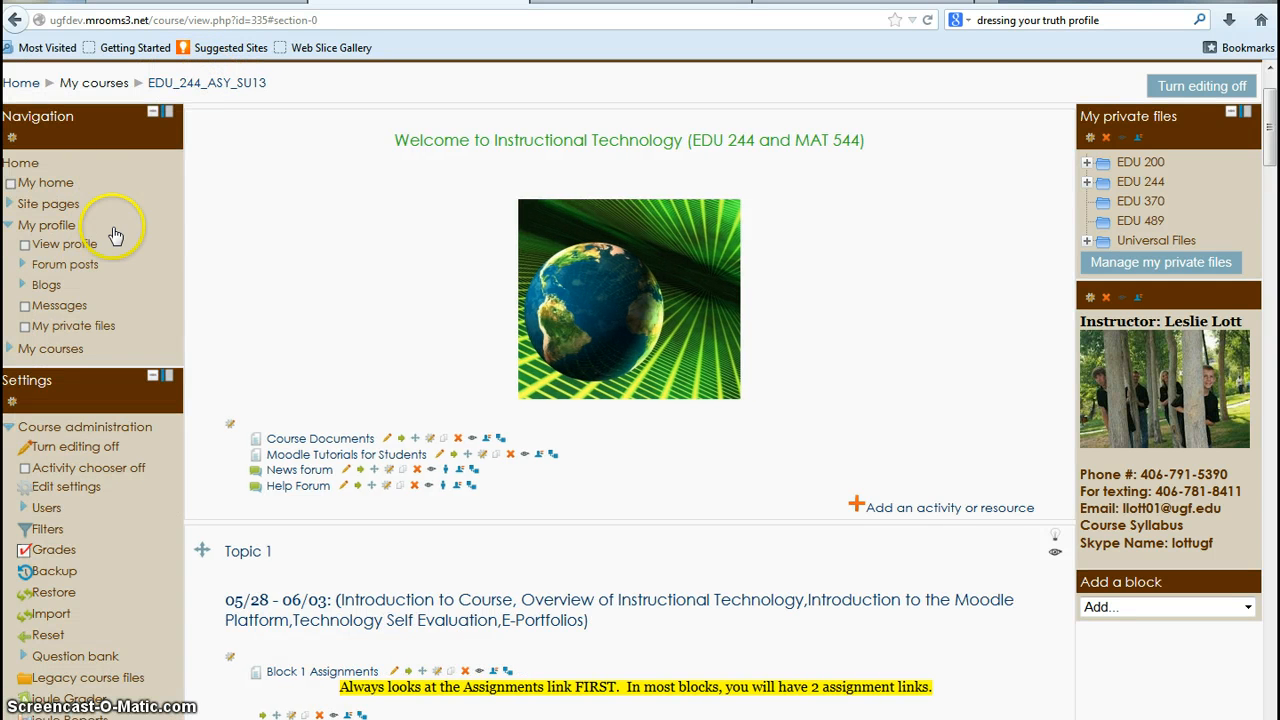
scroll("down", 3)
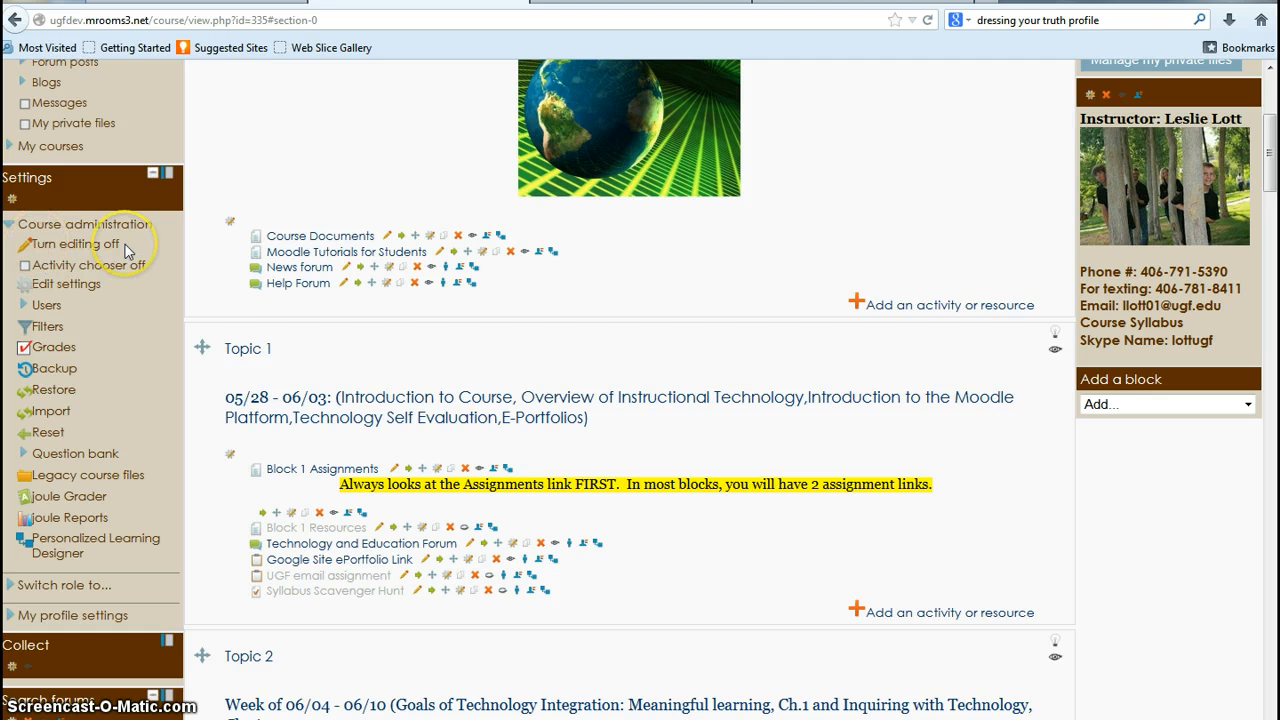
mouse_move(66, 284)
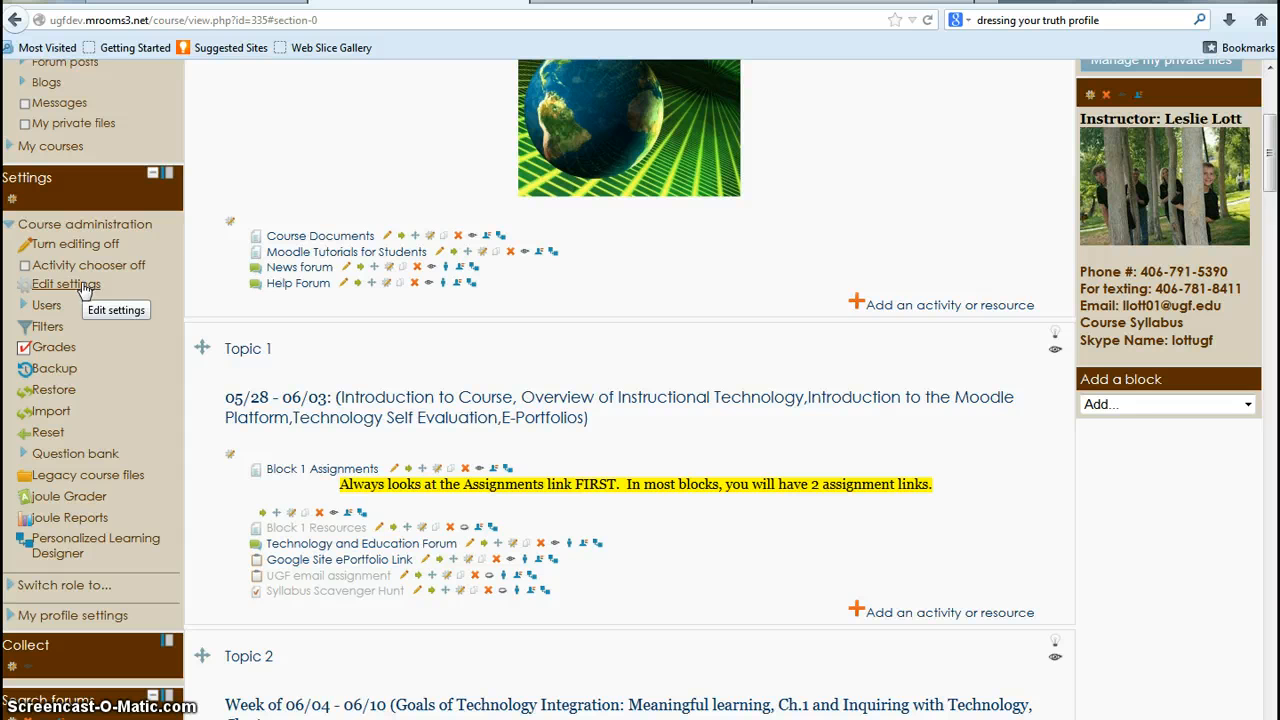
Open Edit settings under Course administration for EDU_244_ASY_SU13
left_click(66, 284)
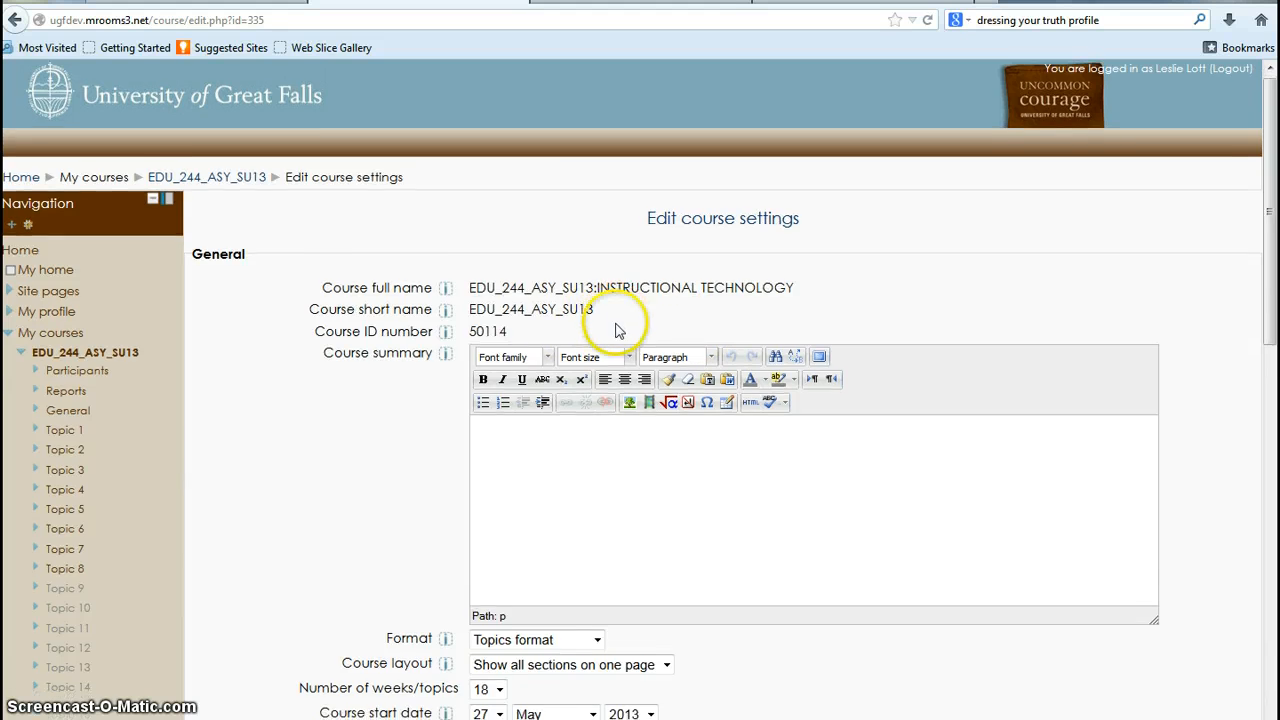
scroll("down", 3)
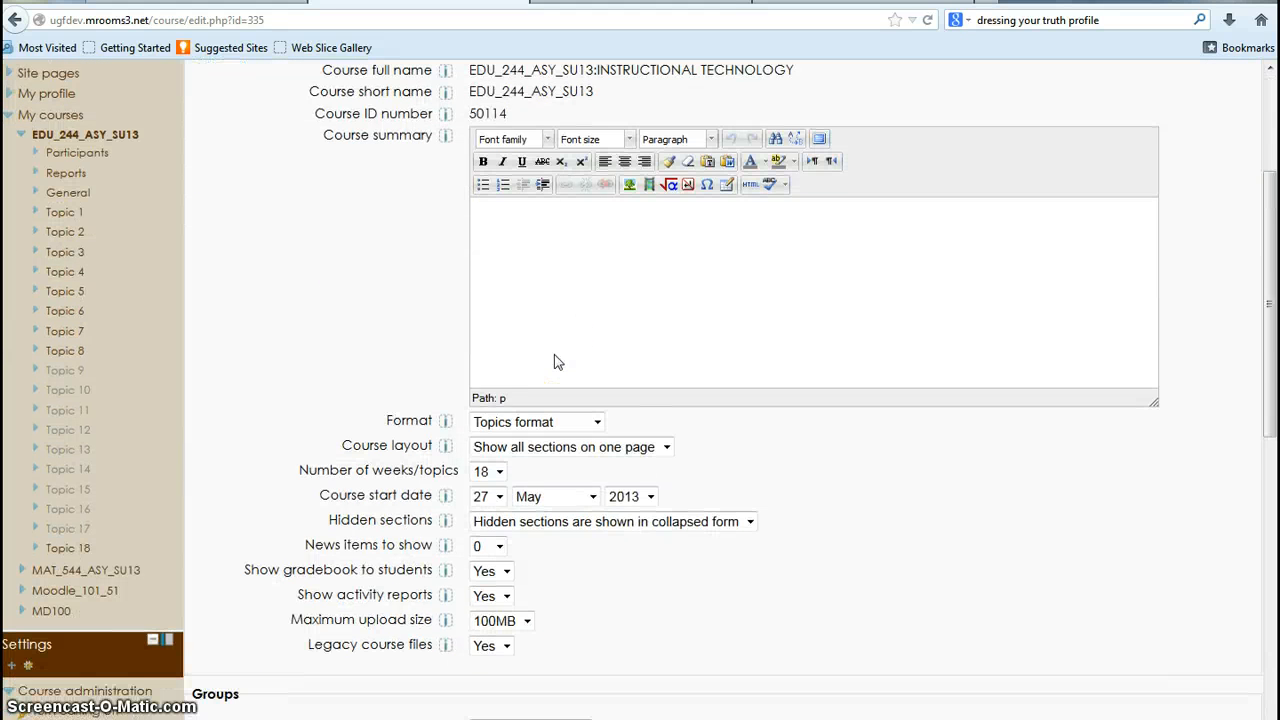
scroll("down", 3)
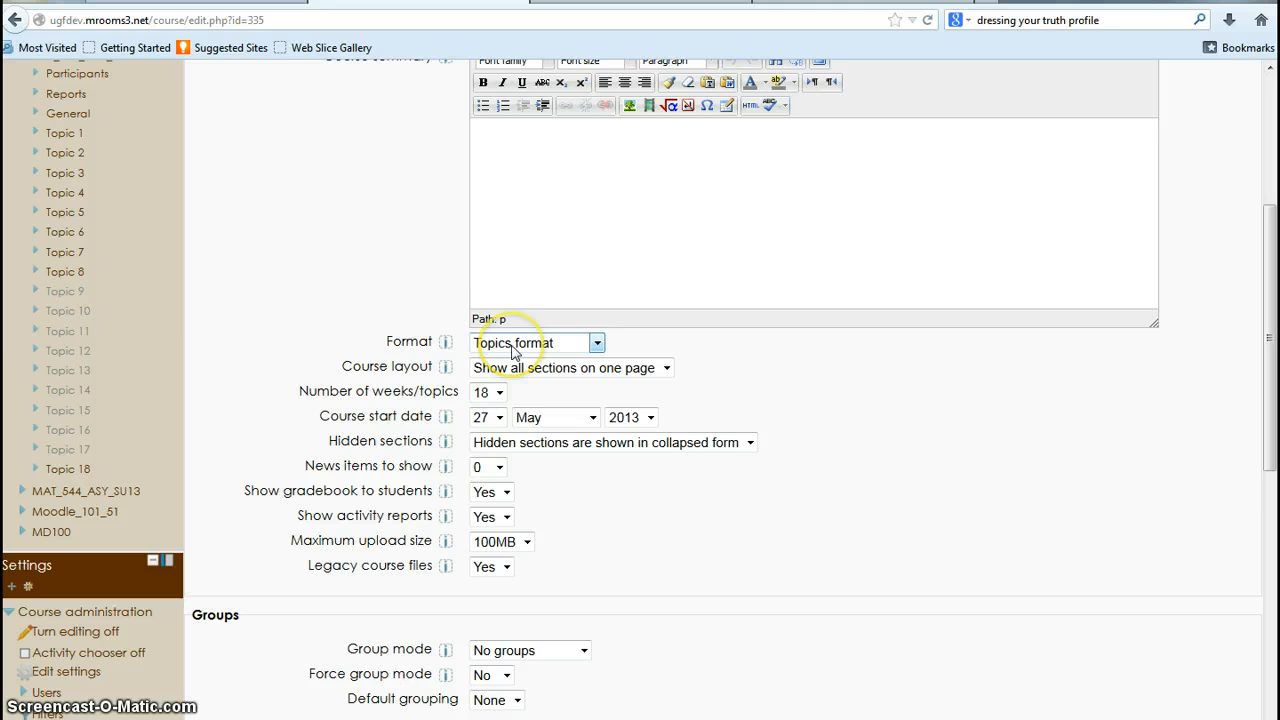
mouse_move(512, 350)
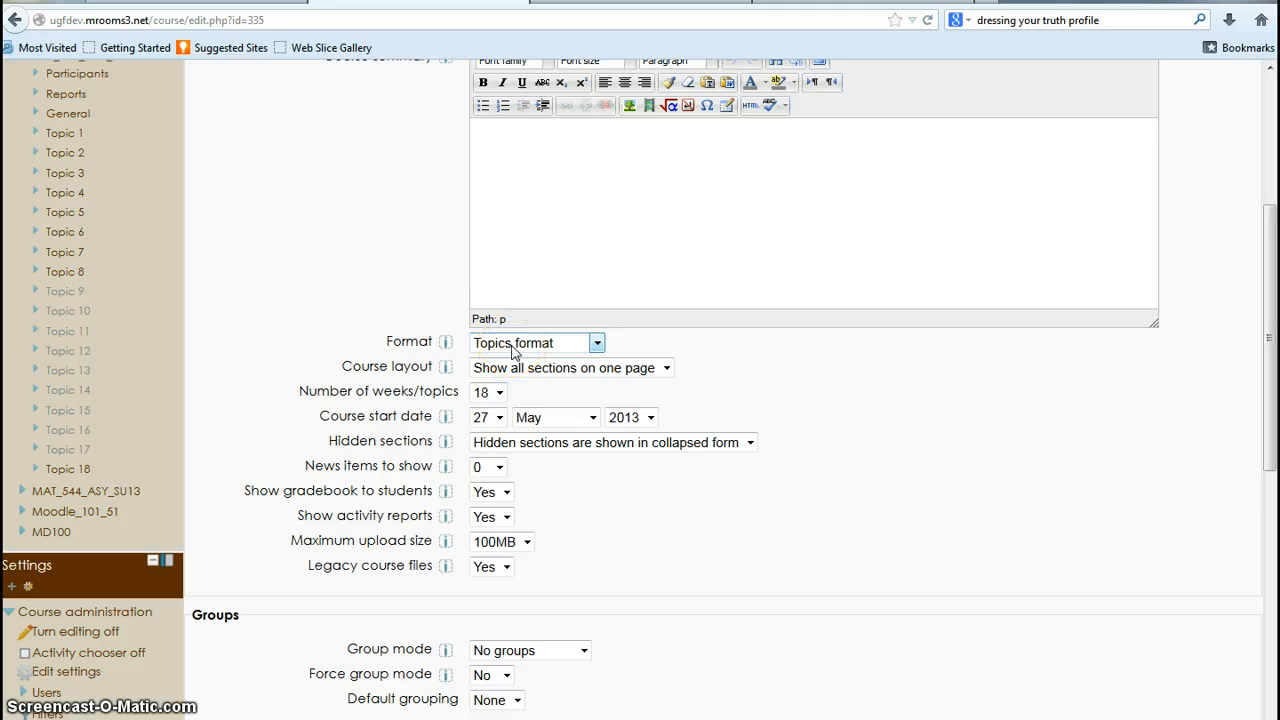
left_click(597, 342)
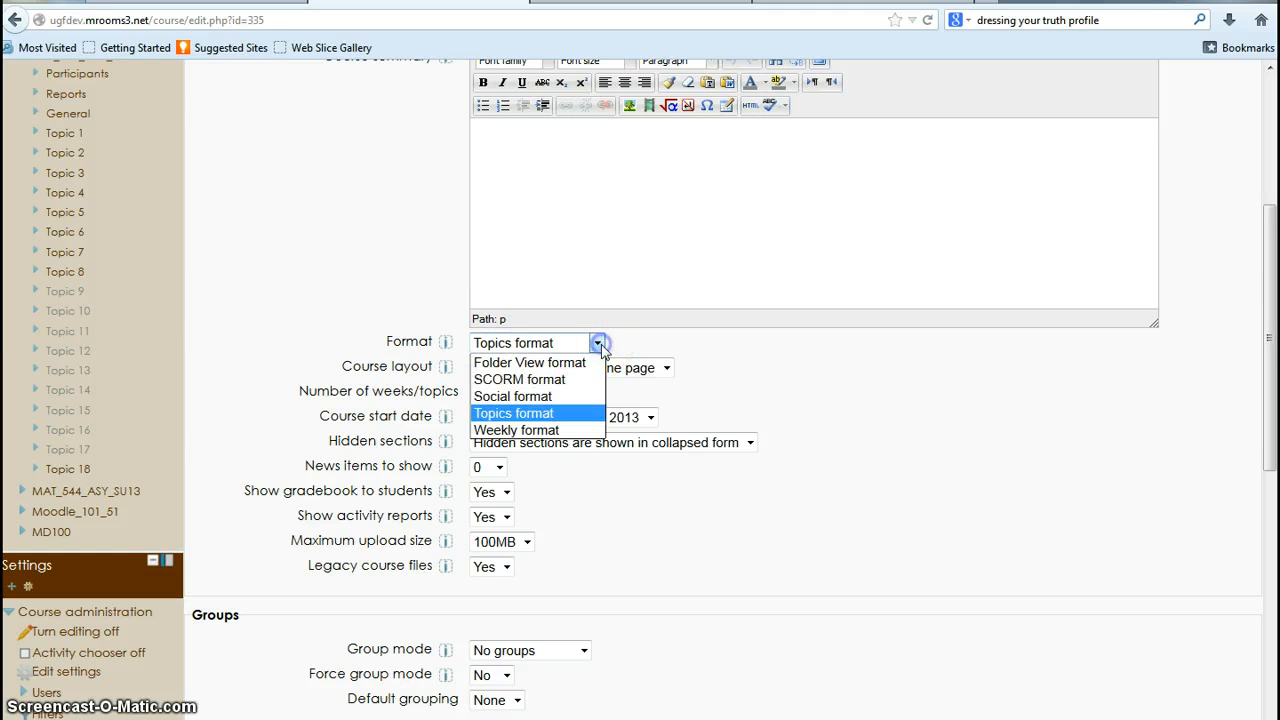
left_click(513, 413)
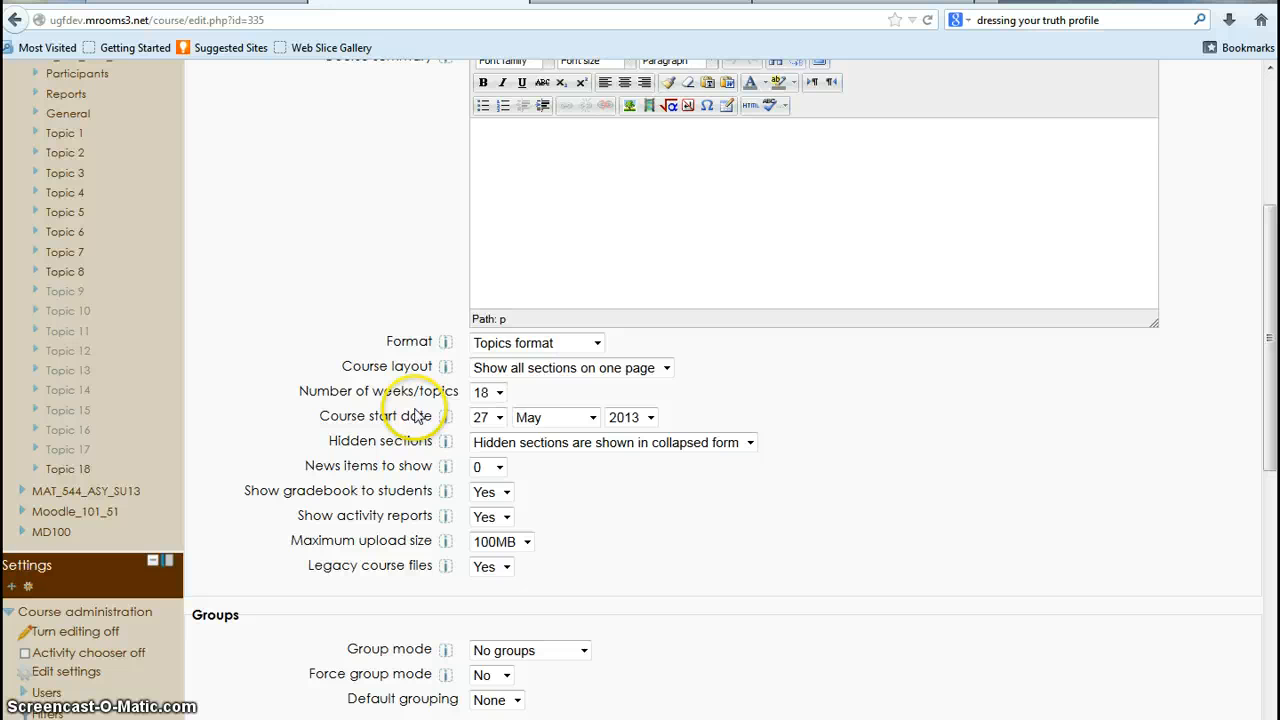
left_click(488, 391)
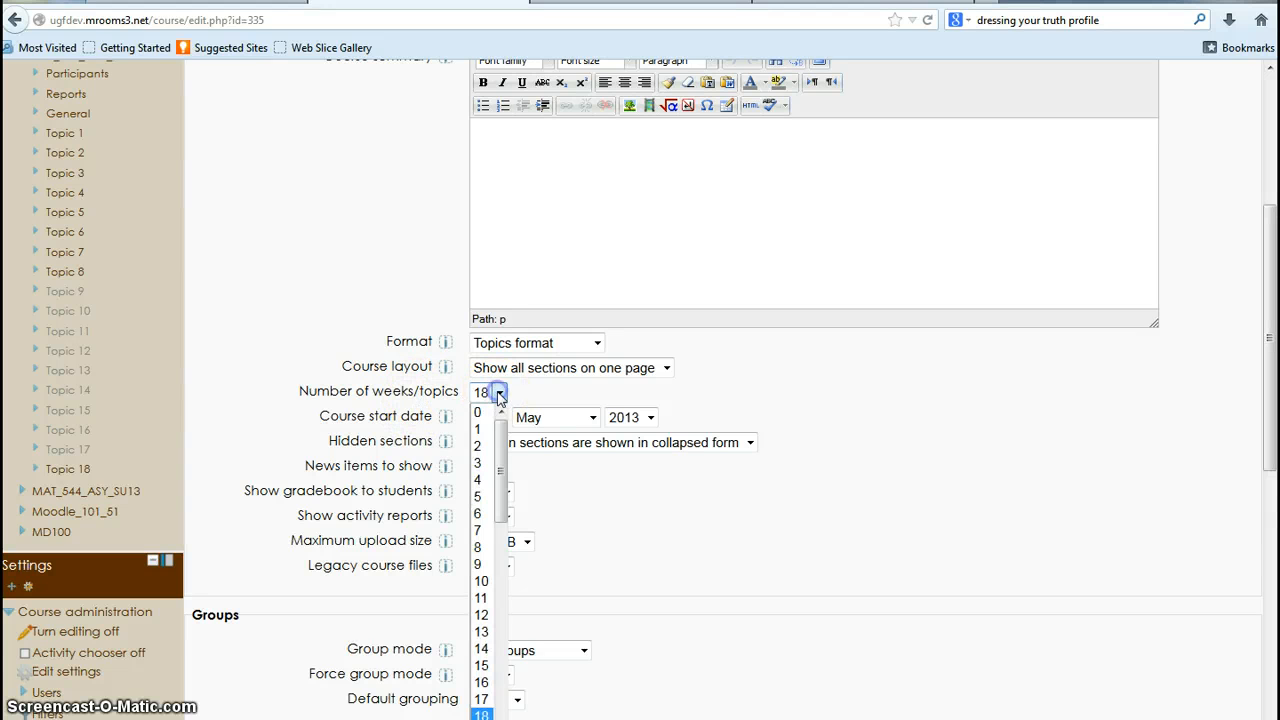
scroll("down", 3)
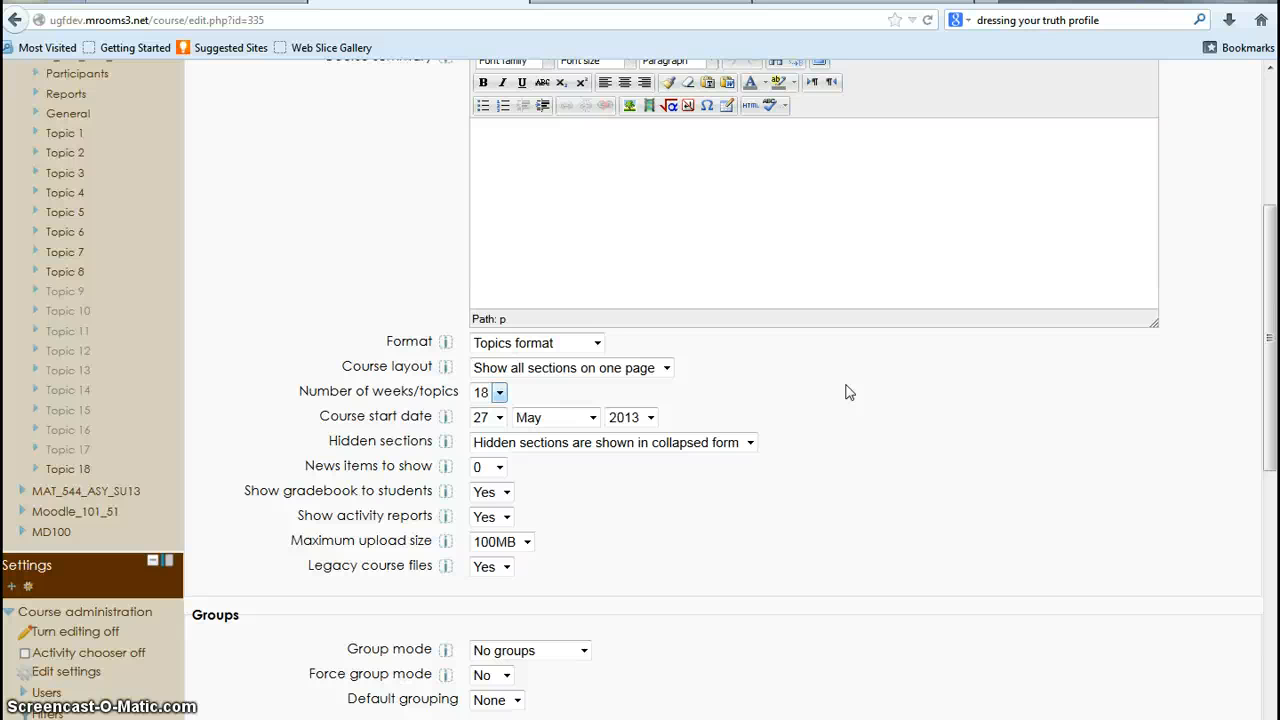
scroll("down", 3)
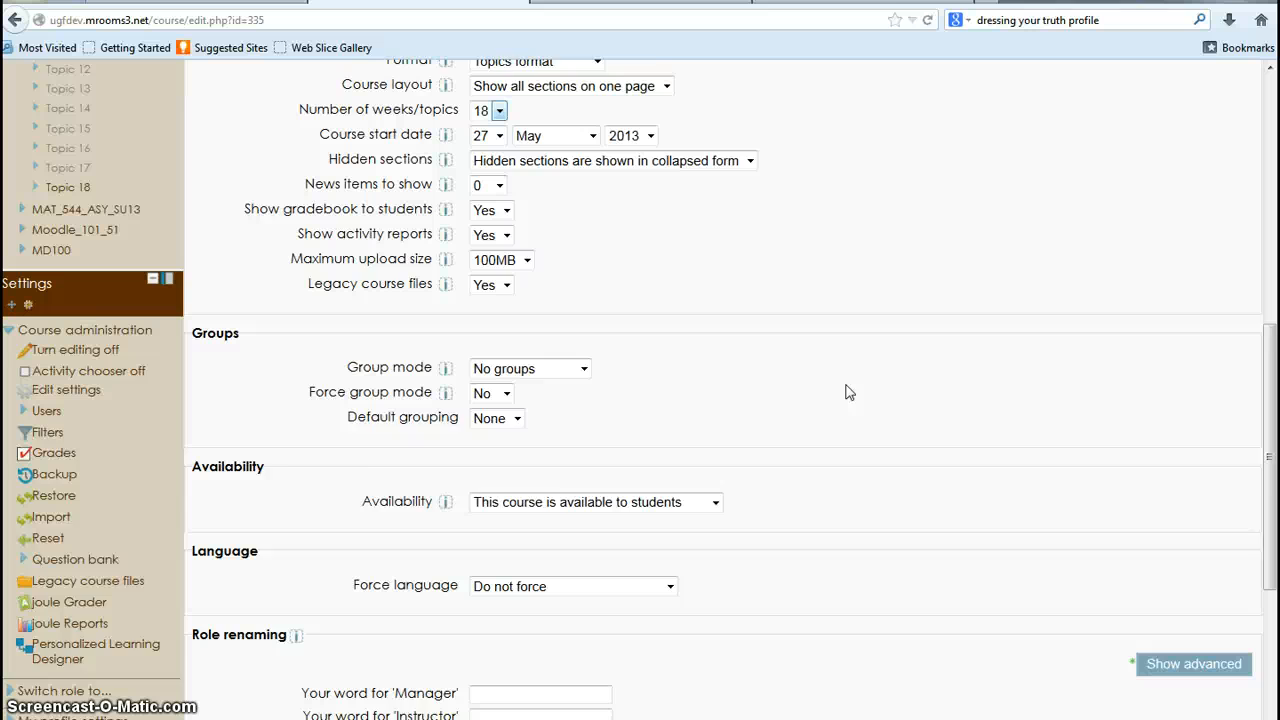
scroll("down", 3)
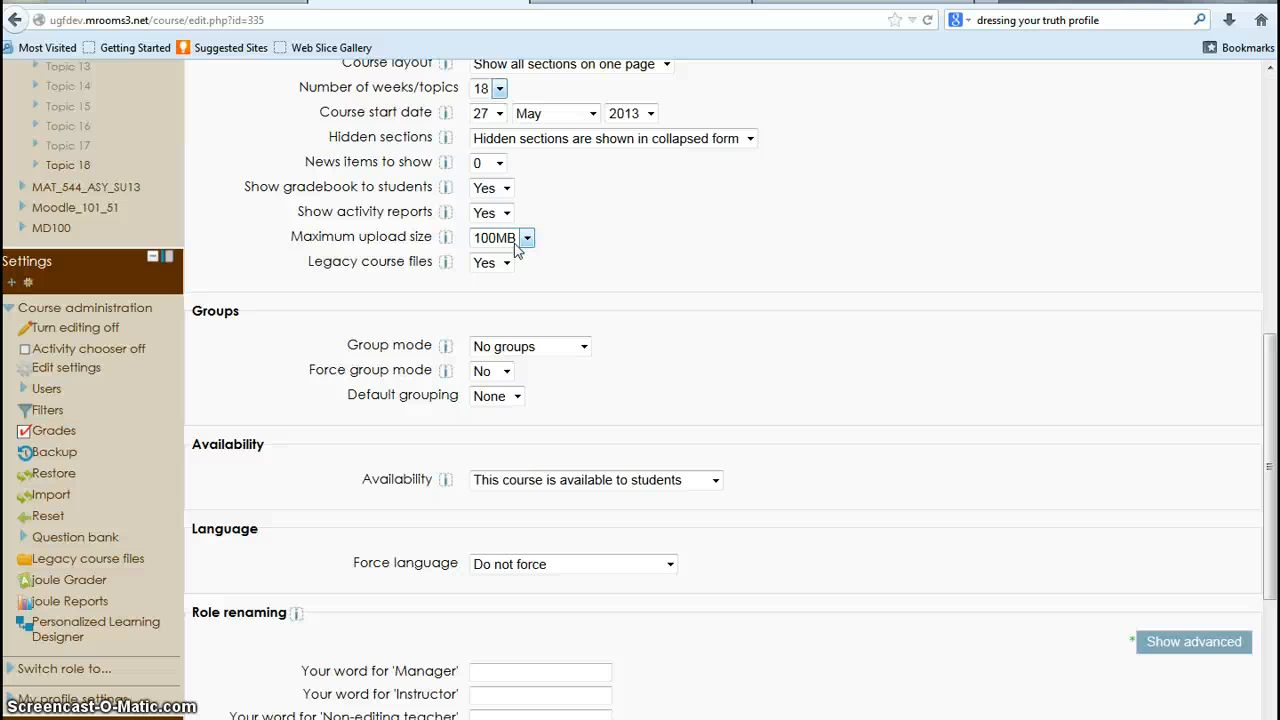
mouse_move(805, 383)
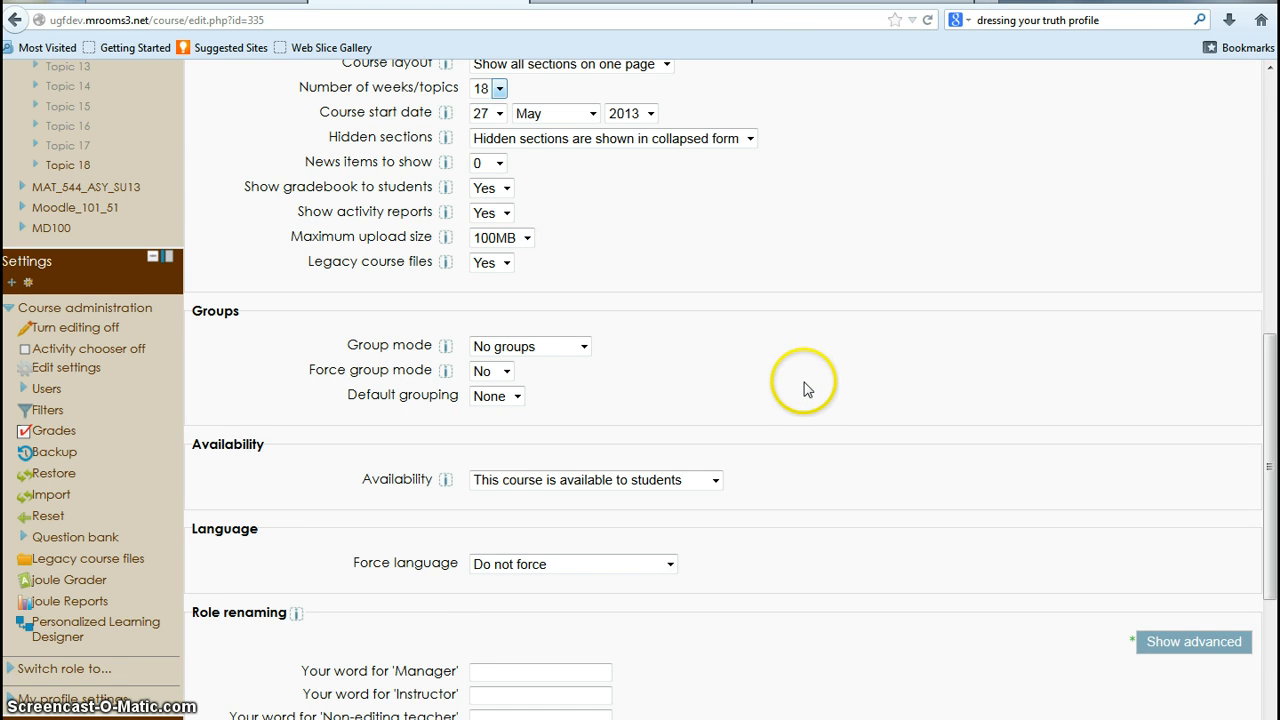
scroll("down", 3)
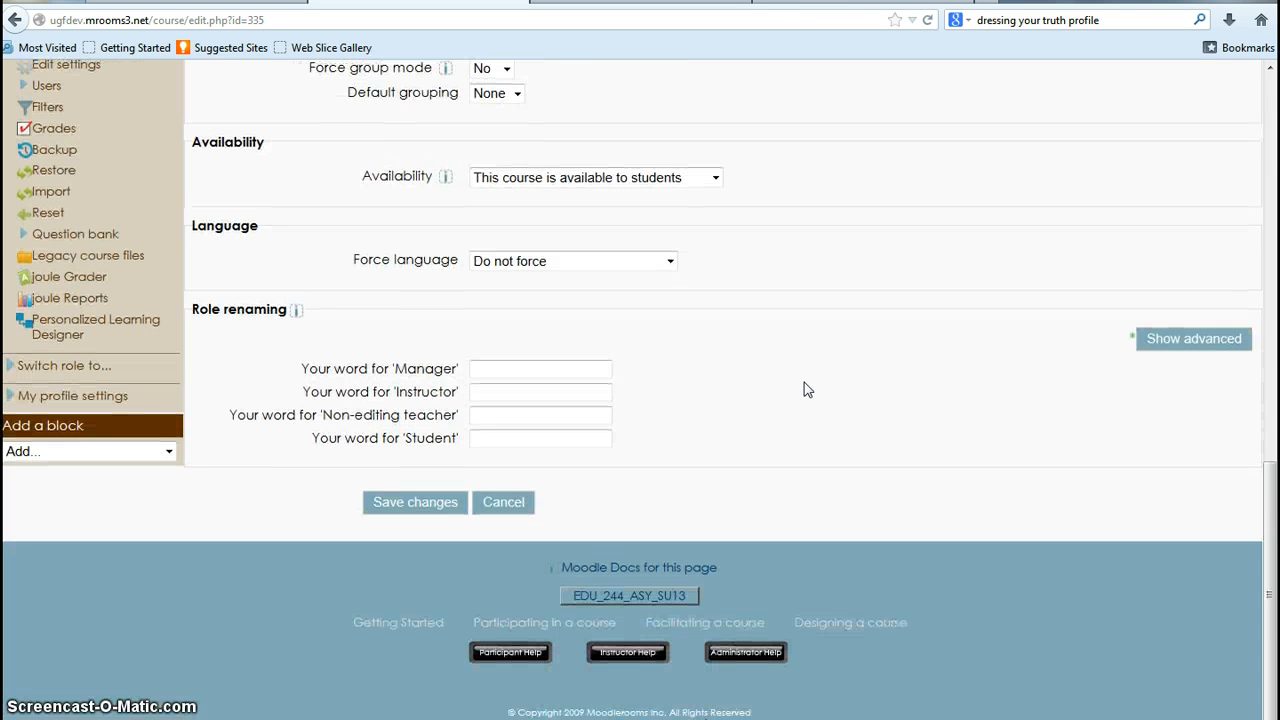
scroll("up", 3)
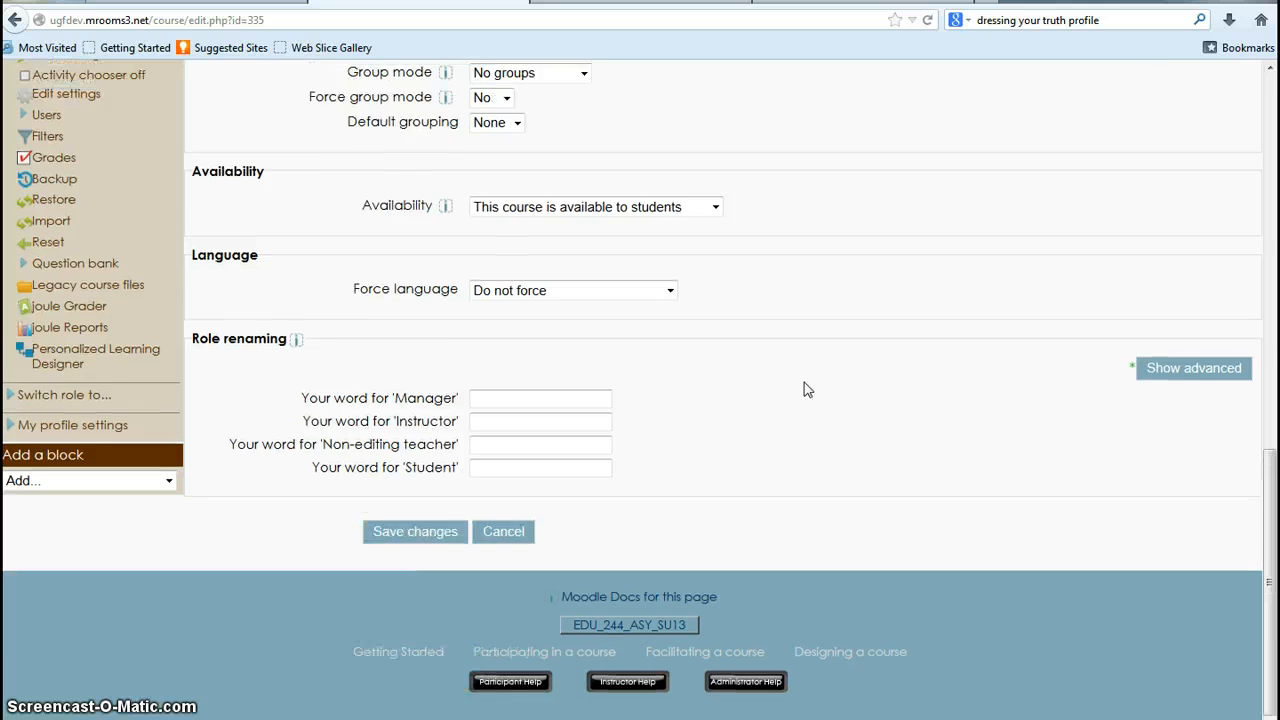
scroll("up", 3)
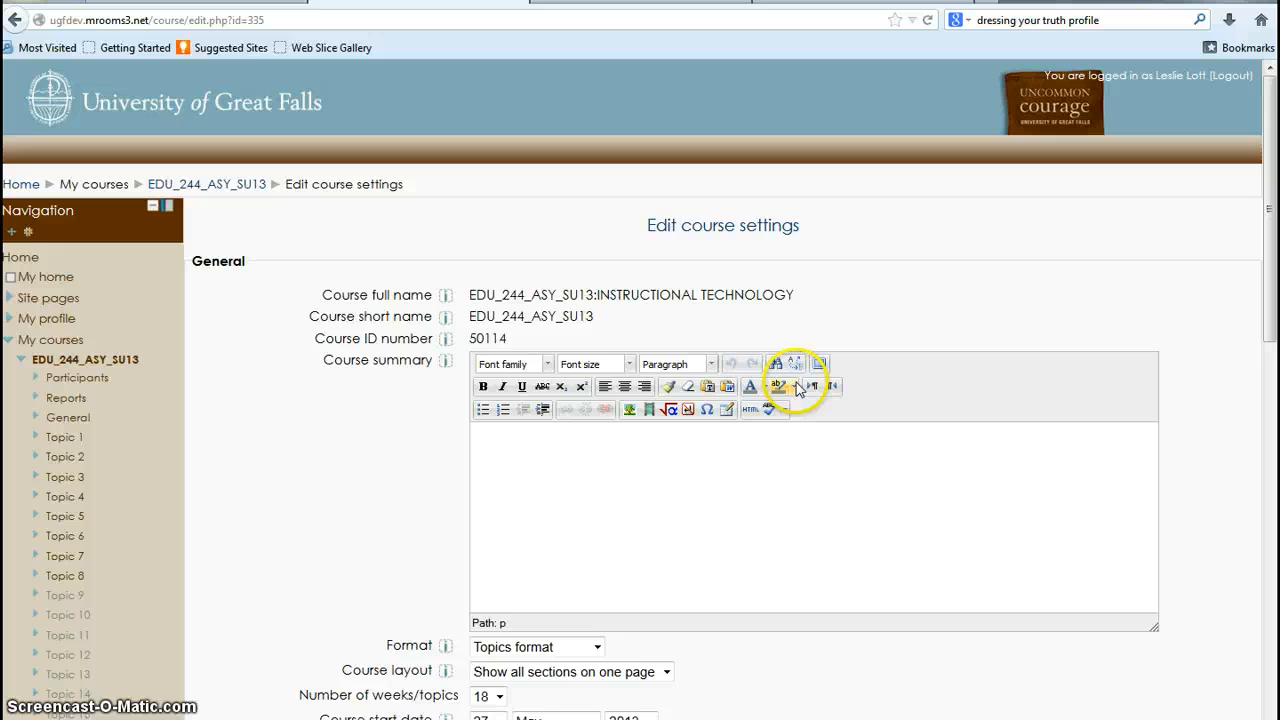
mouse_move(782, 386)
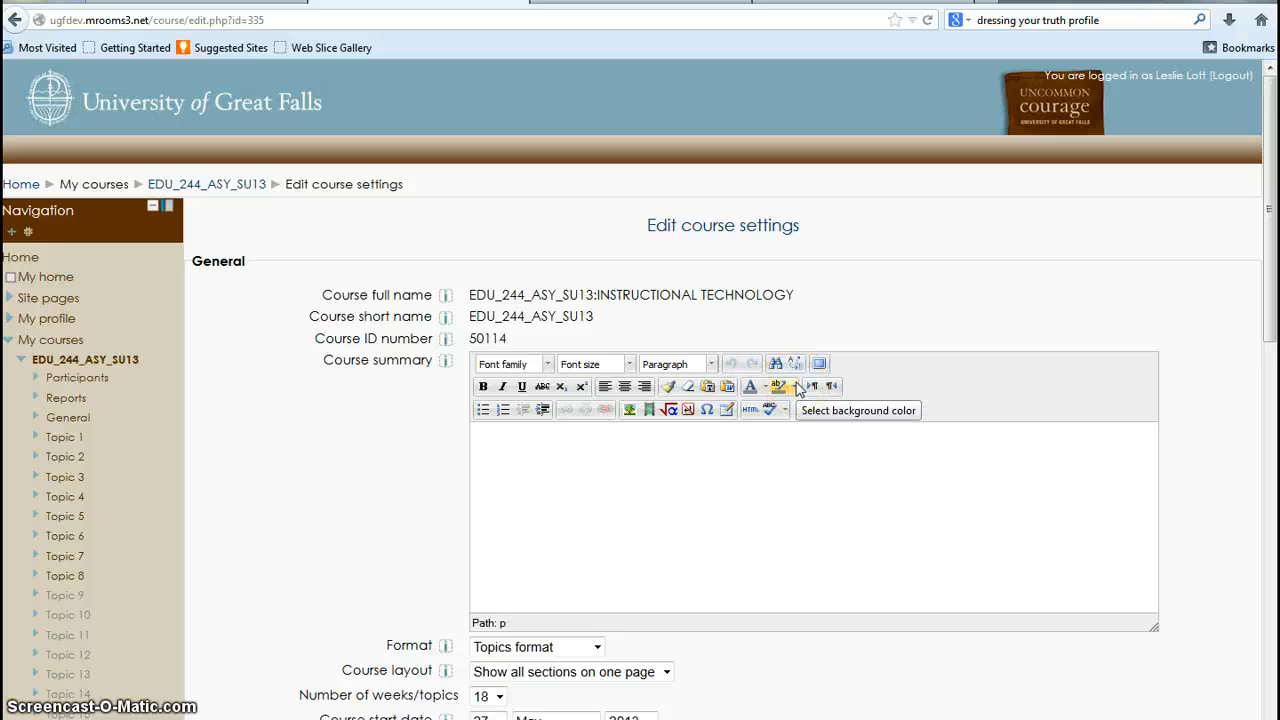
mouse_move(210, 185)
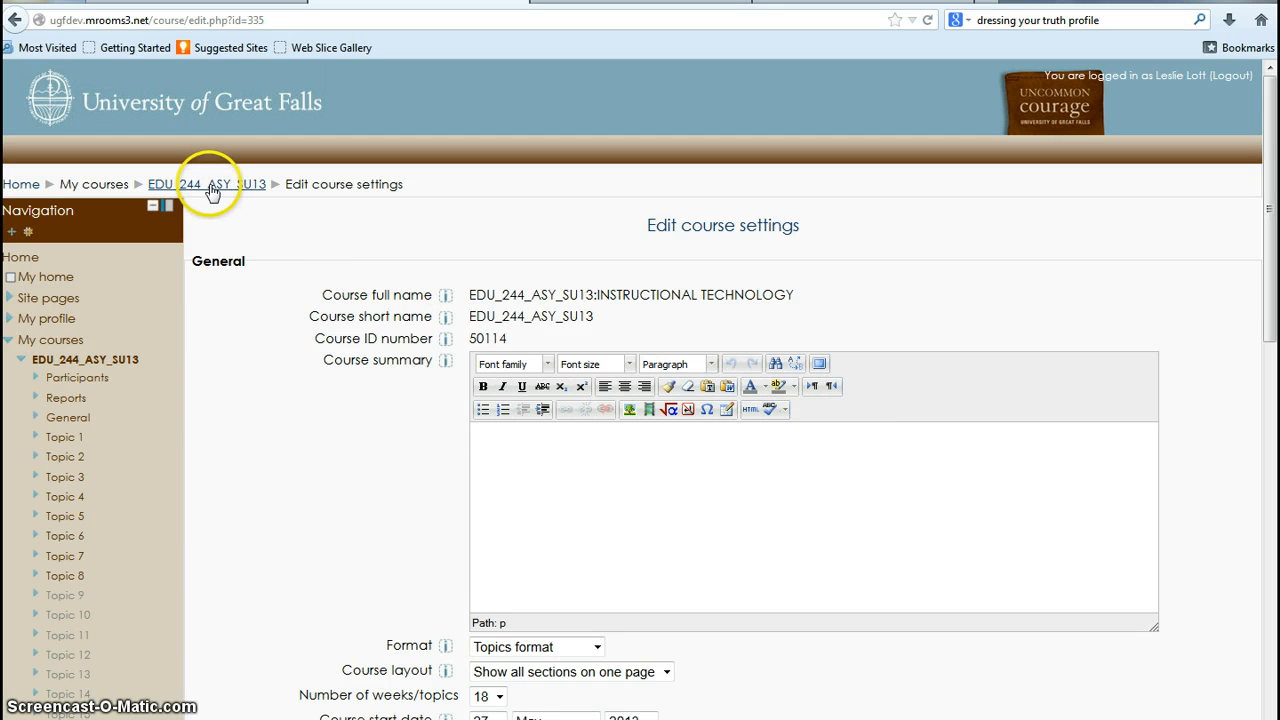
mouse_move(206, 184)
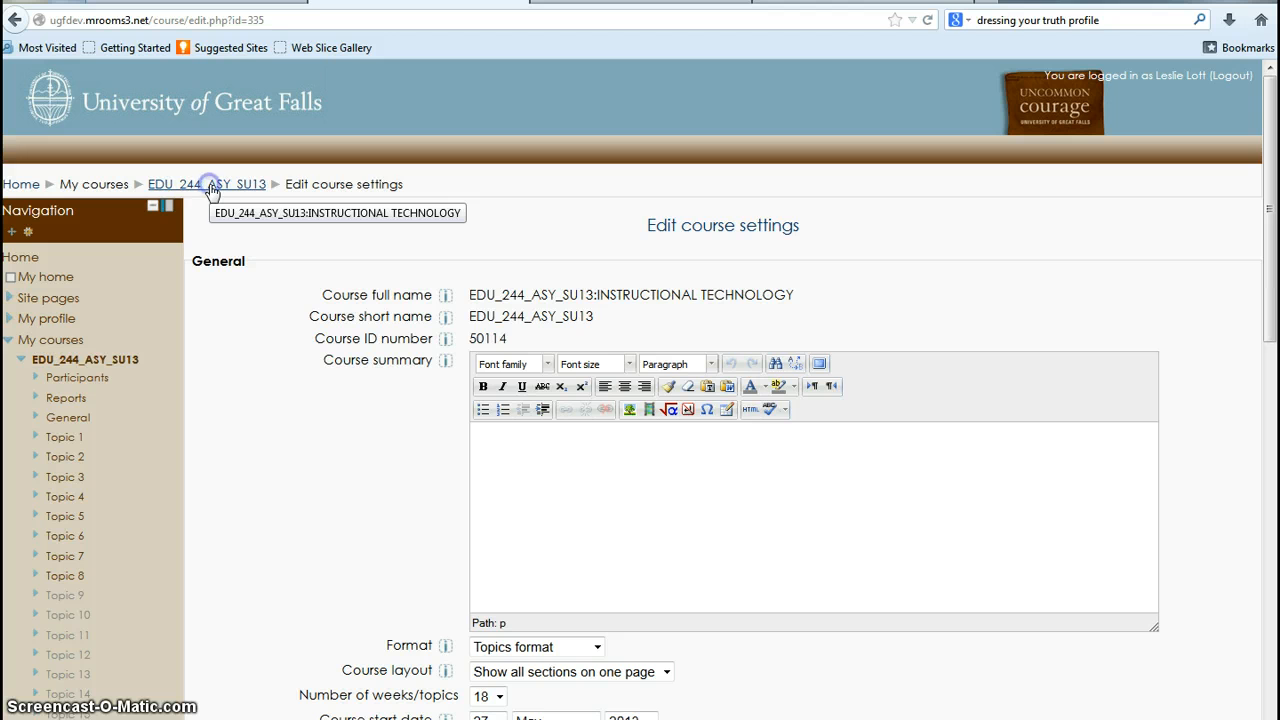
Return to EDU_244_ASY_SU13 via the breadcrumb link without saving
left_click(206, 184)
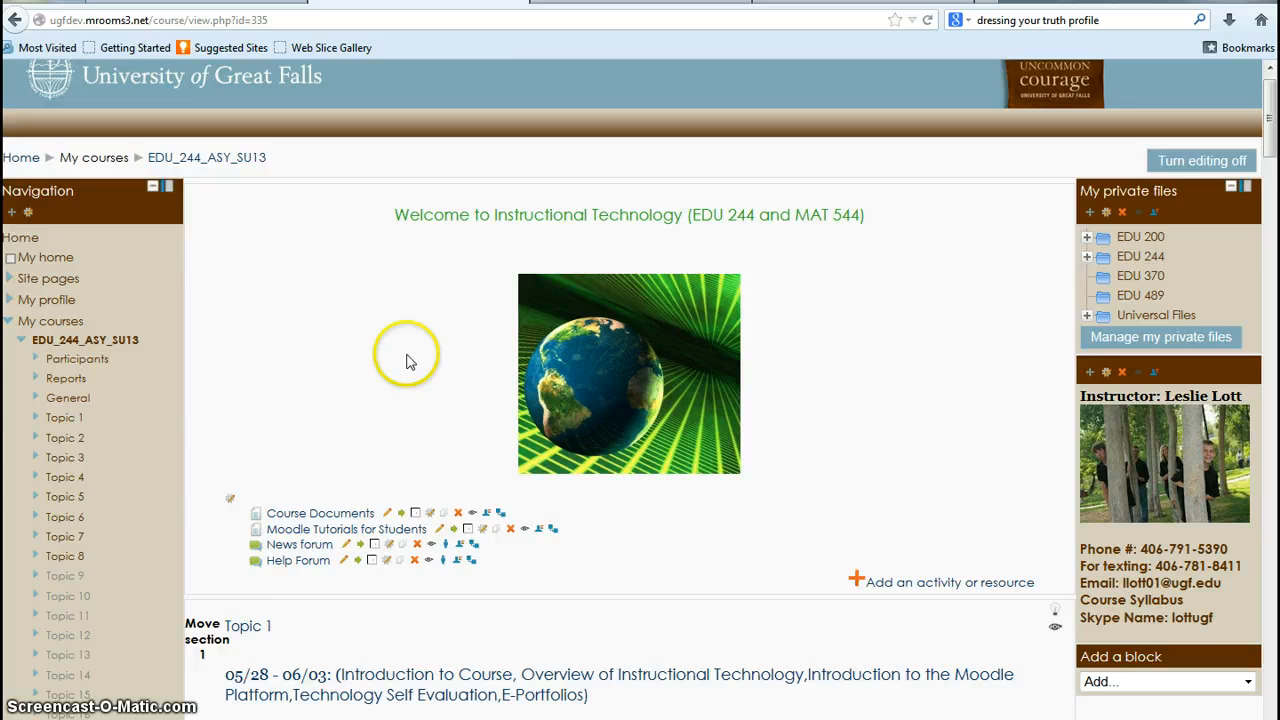
scroll("down", 3)
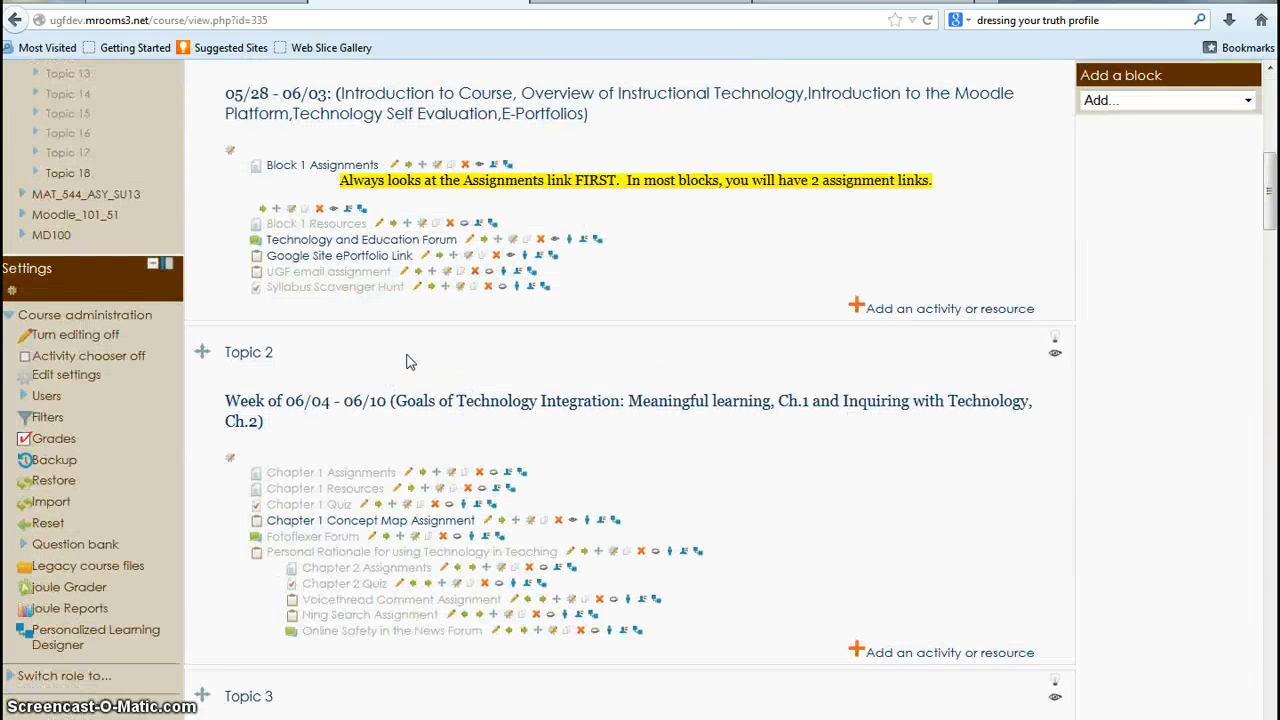
scroll("down", 3)
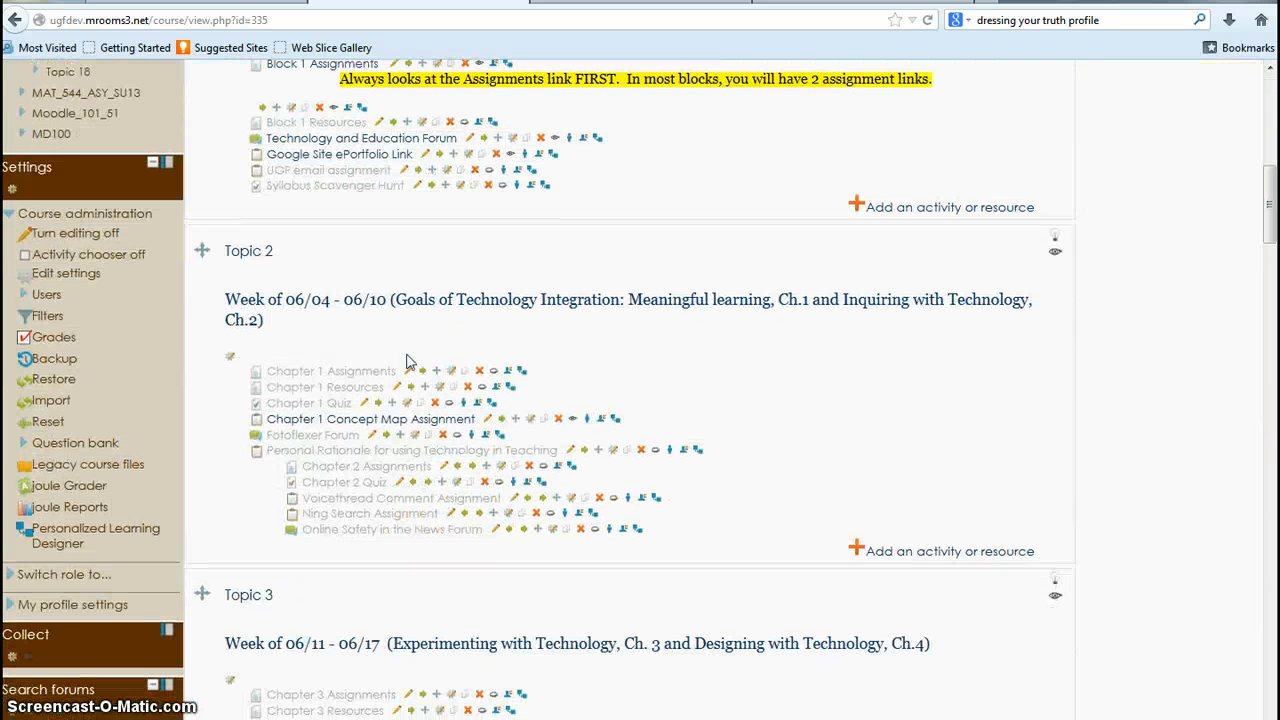
mouse_move(75, 442)
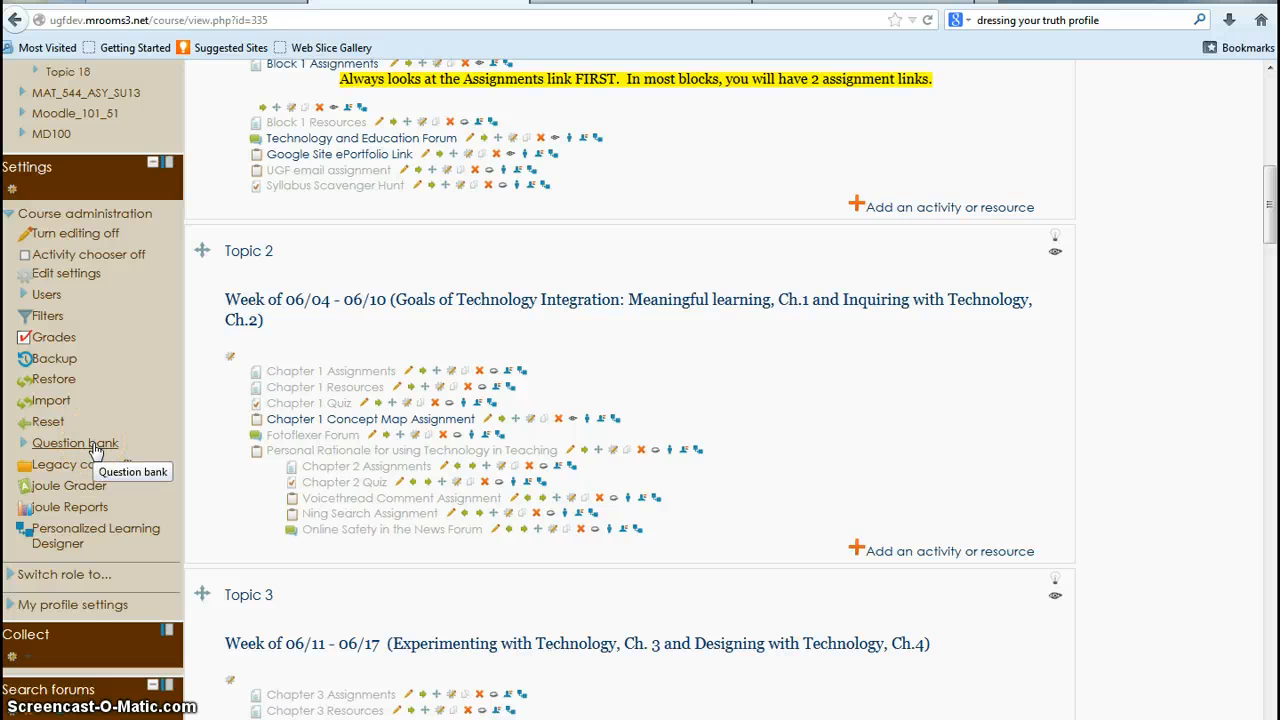
mouse_move(90, 464)
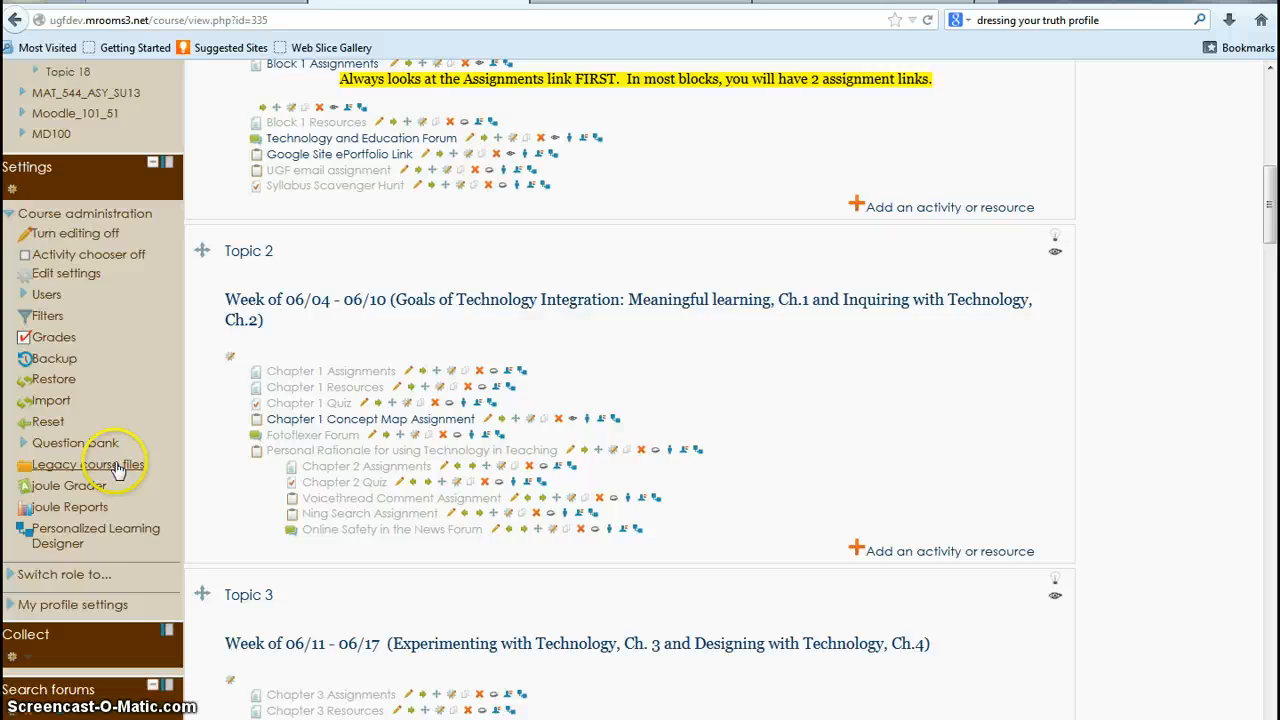
scroll("down", 3)
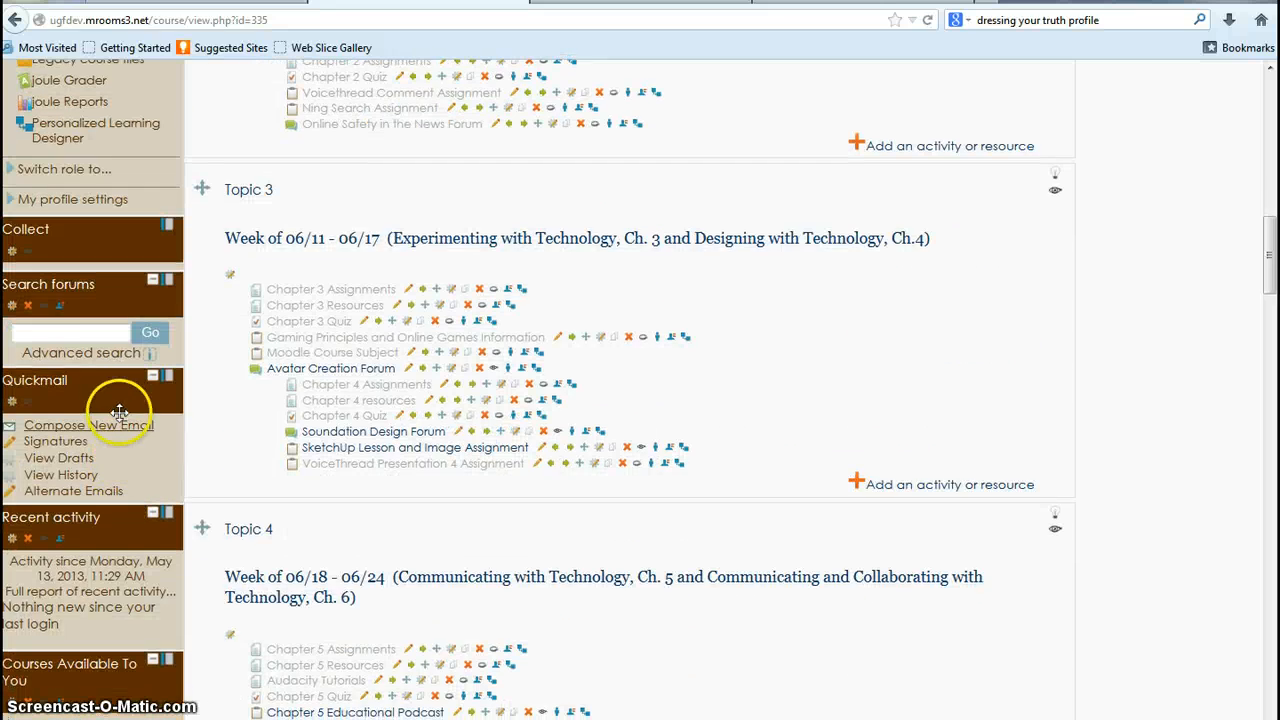
scroll("down", 3)
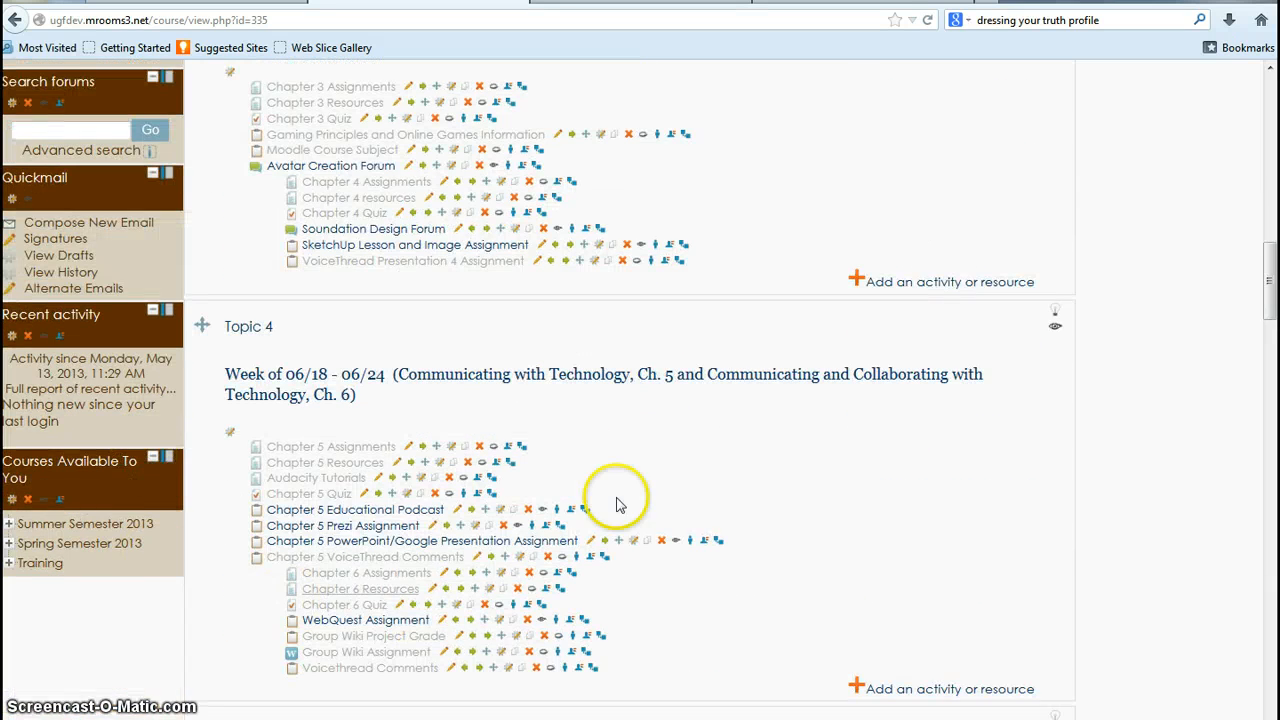
scroll("down", 3)
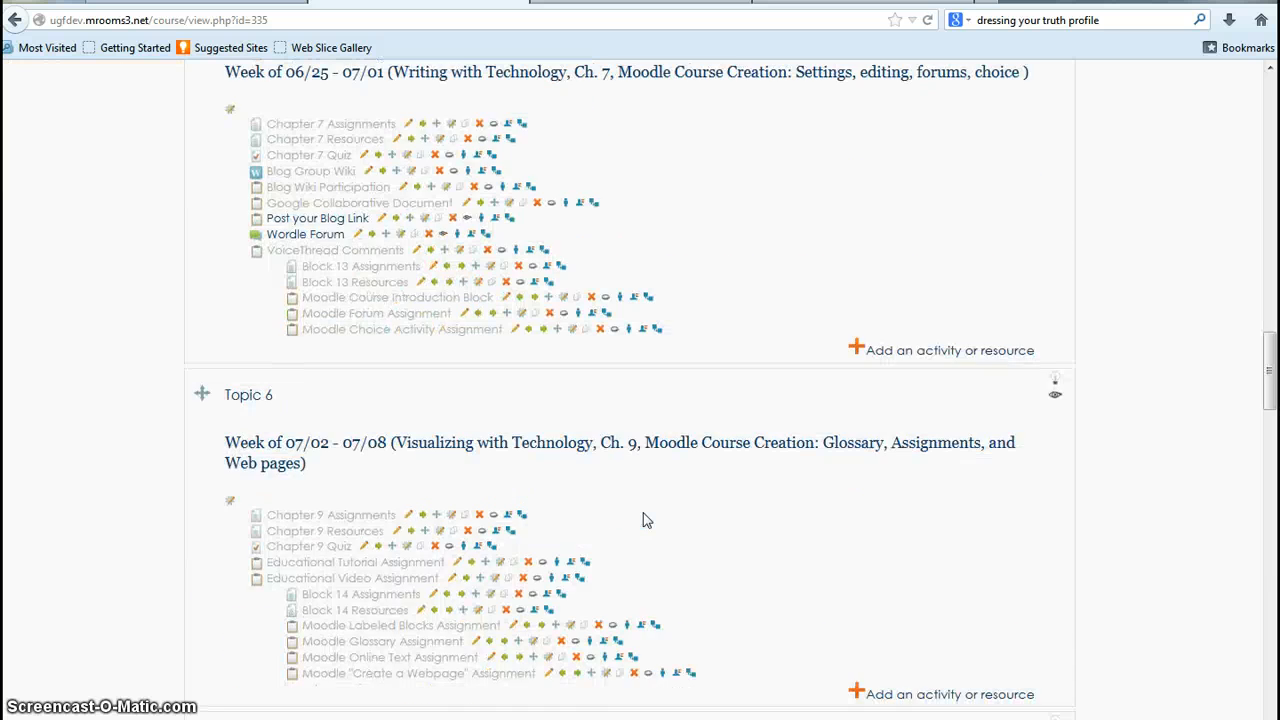
scroll("down", 3)
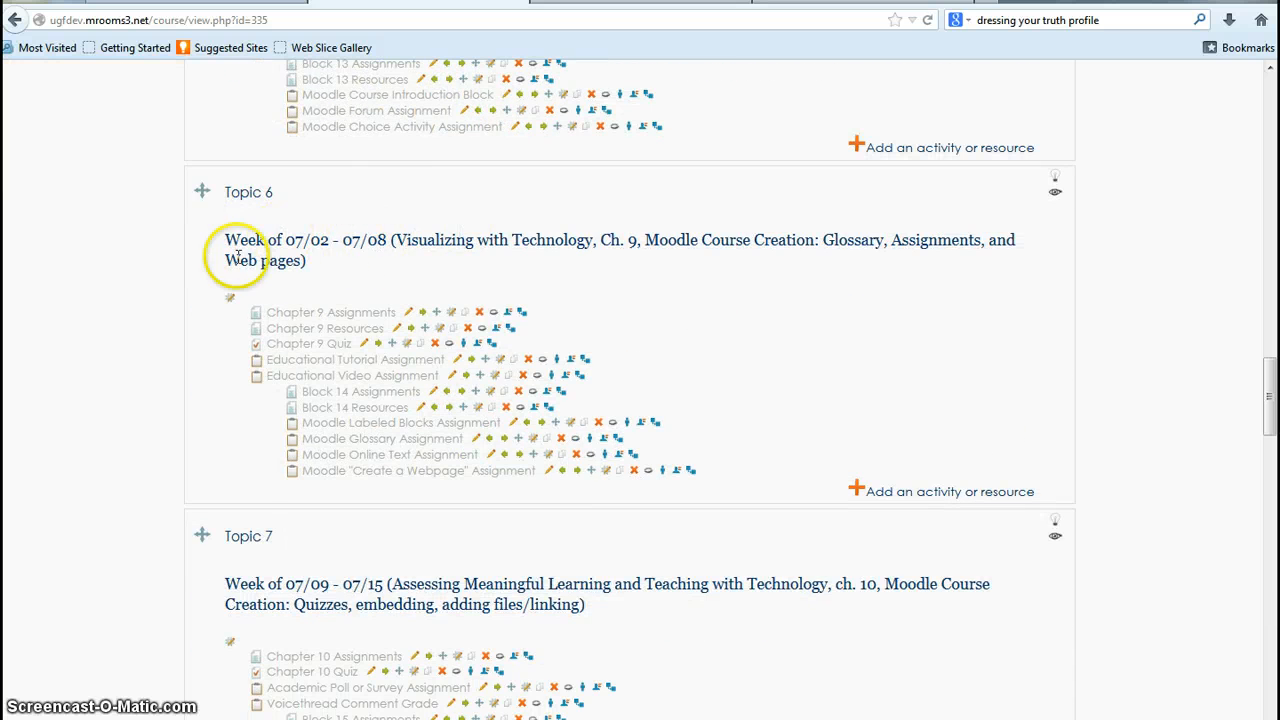
scroll("down", 3)
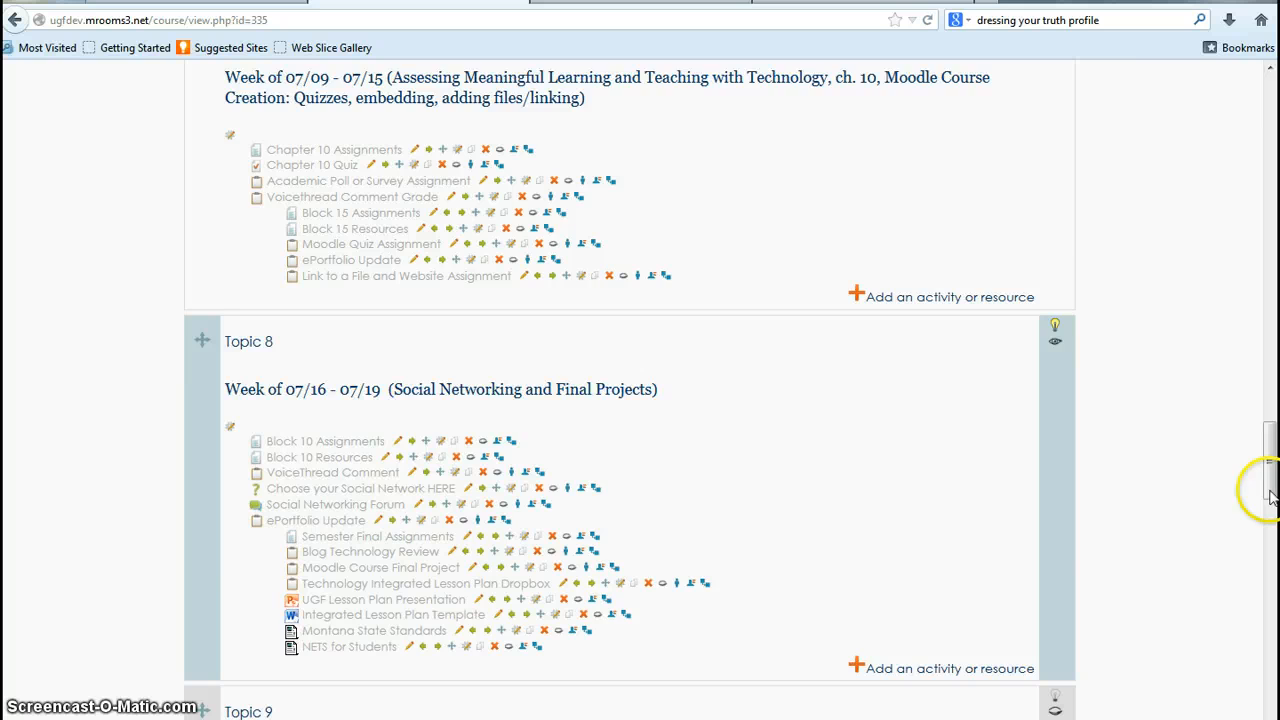
scroll("up", 3)
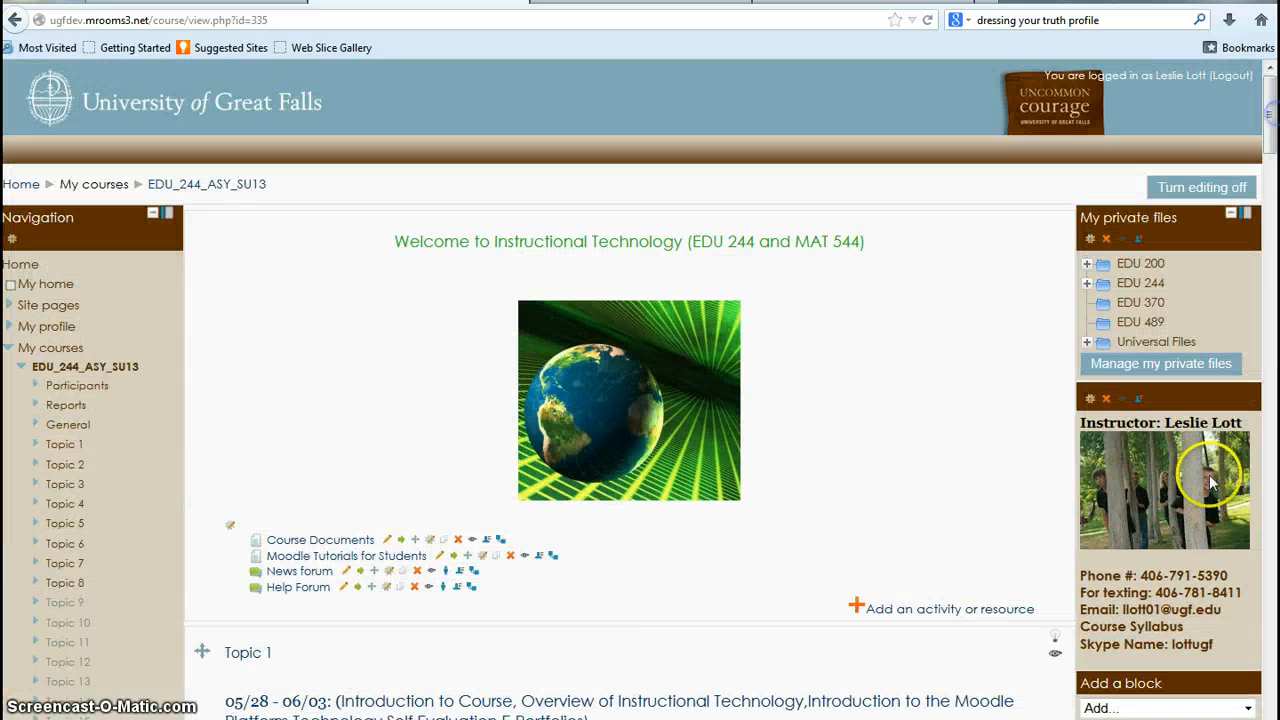
mouse_move(1190, 550)
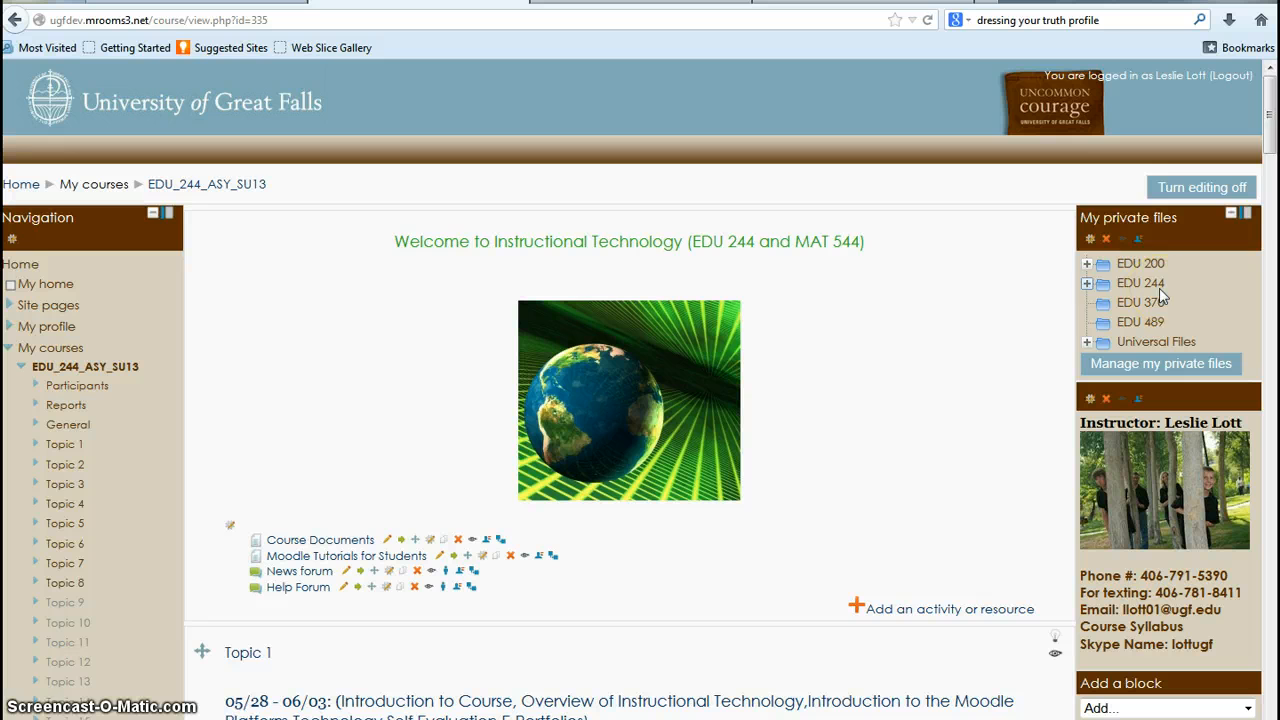
scroll("down", 3)
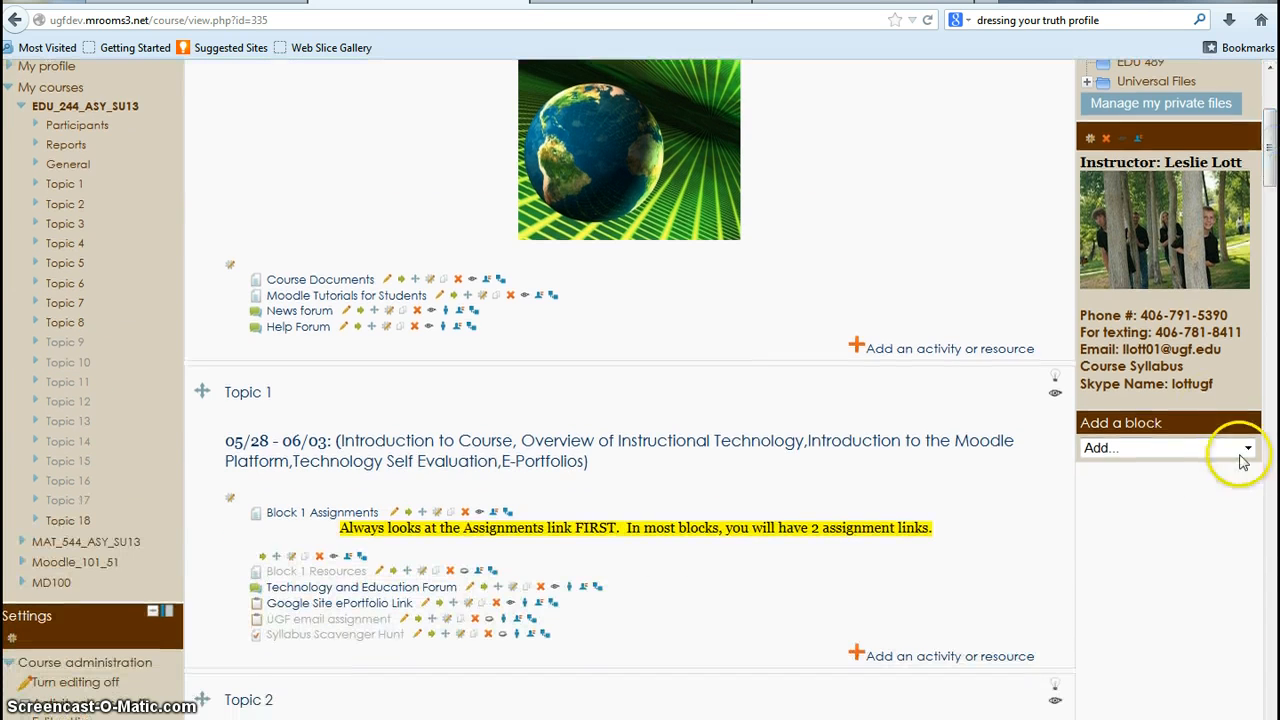
left_click(1247, 447)
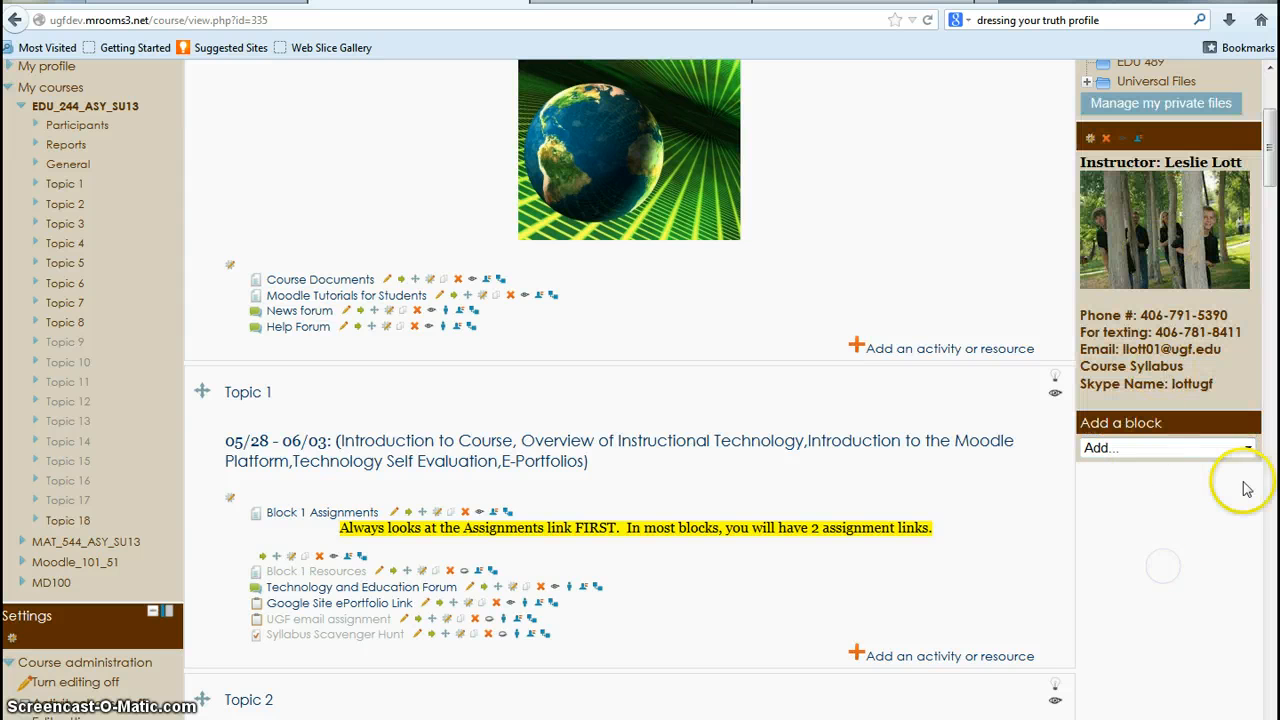
scroll("up", 3)
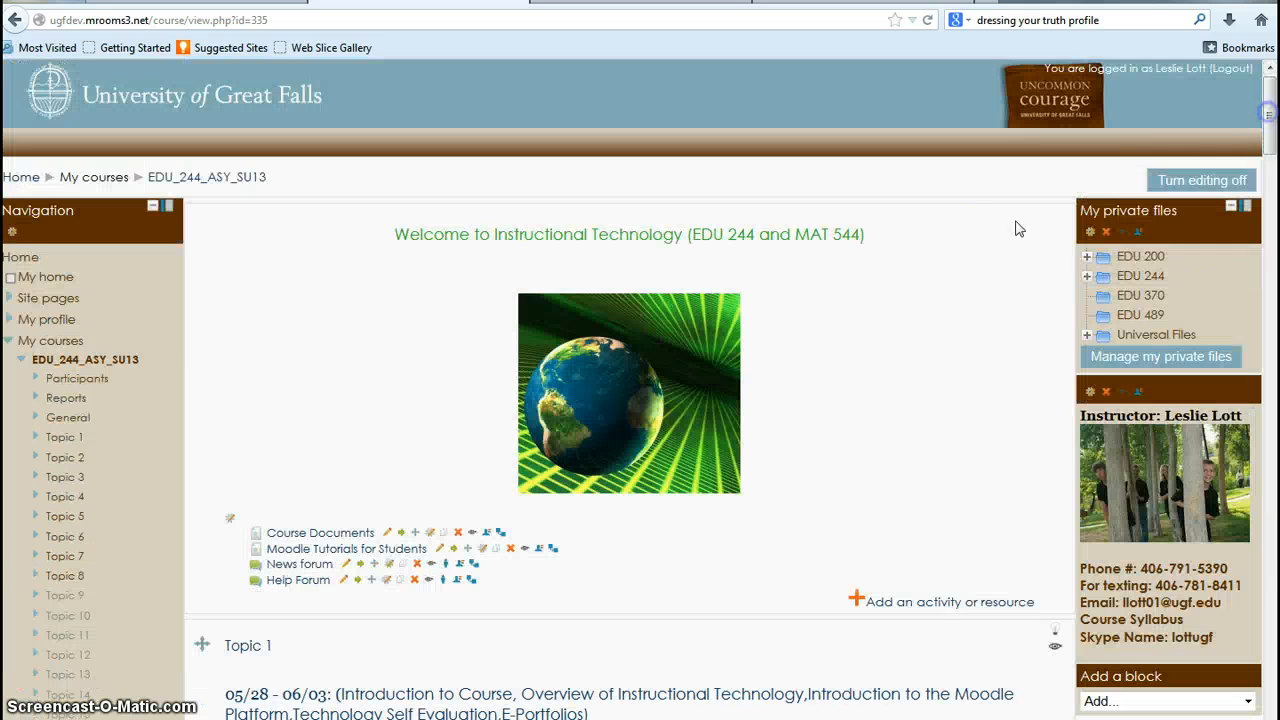